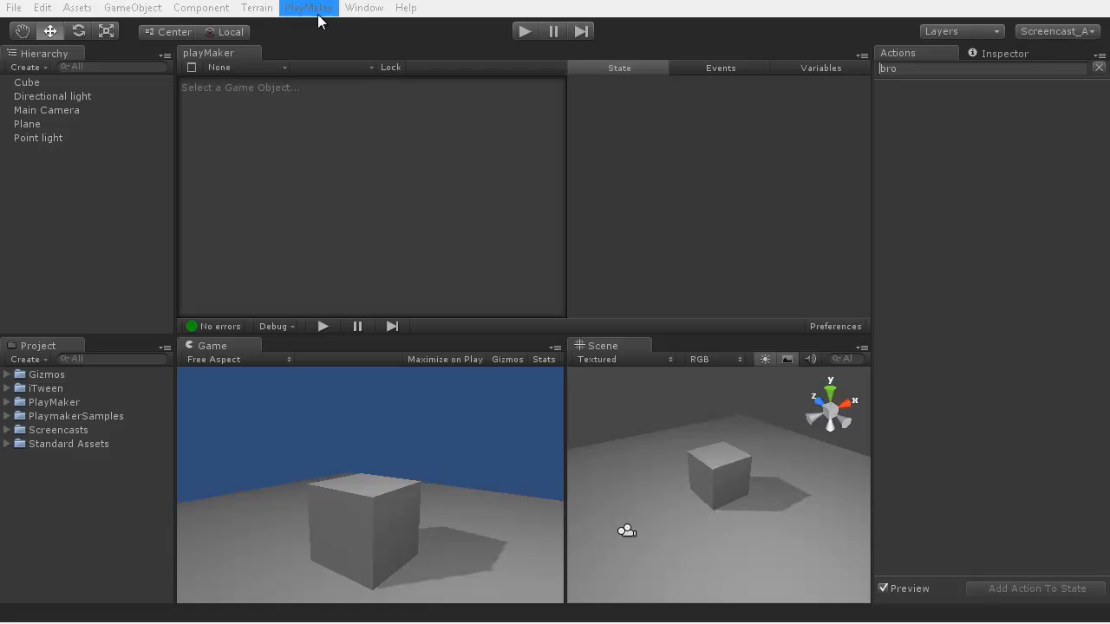
Step: Add a PlayMakerGUI object to the scene and show its Play Maker GUI script settings
left_click(309, 6)
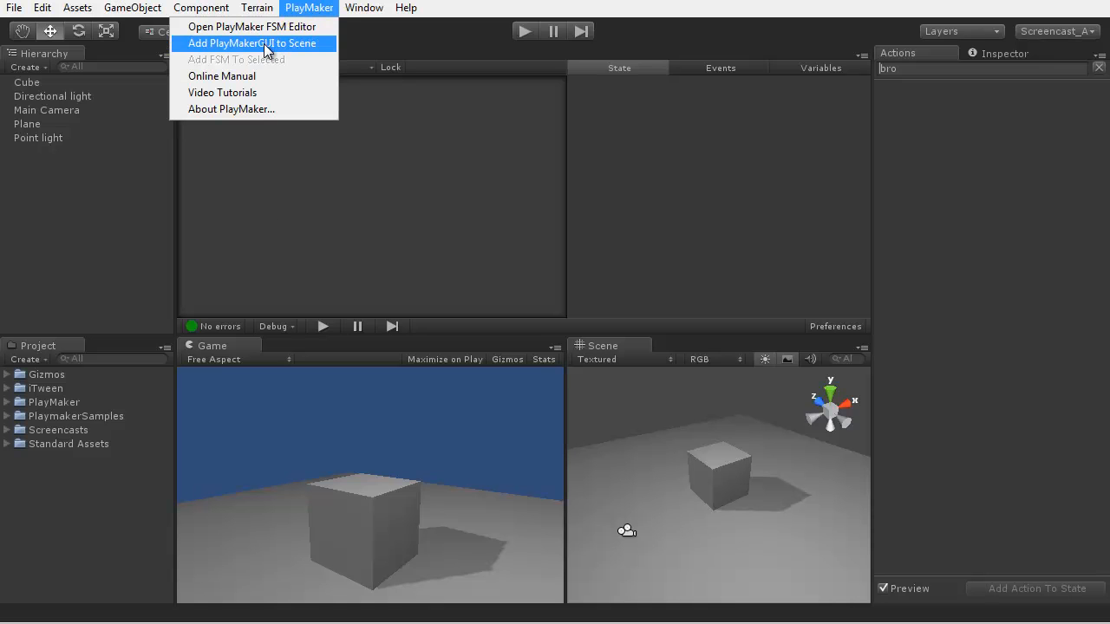
left_click(253, 44)
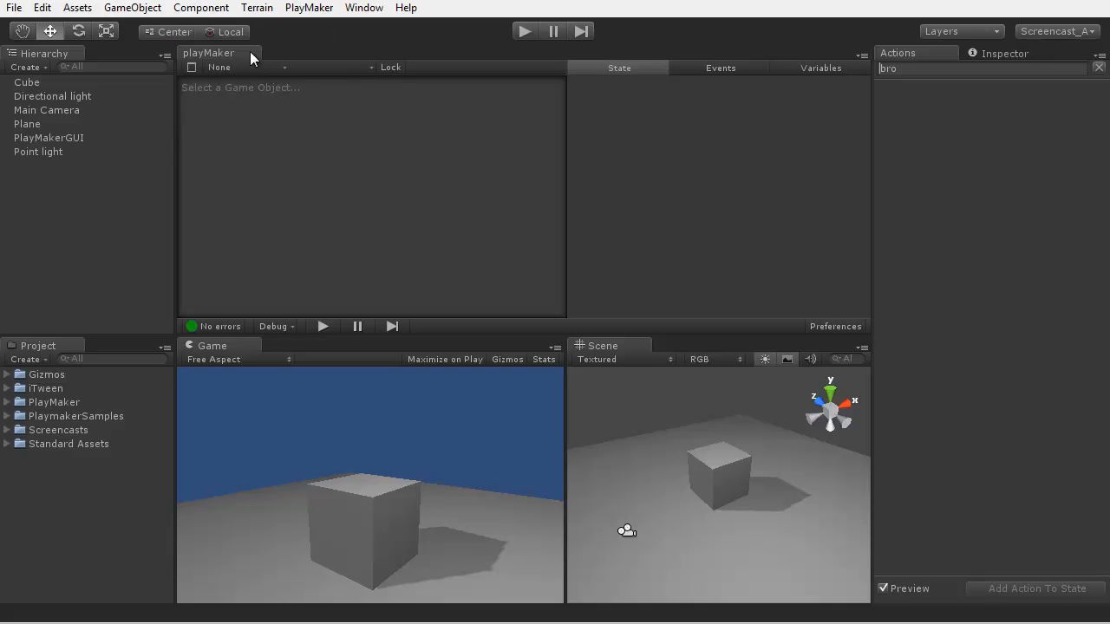
left_click(49, 138)
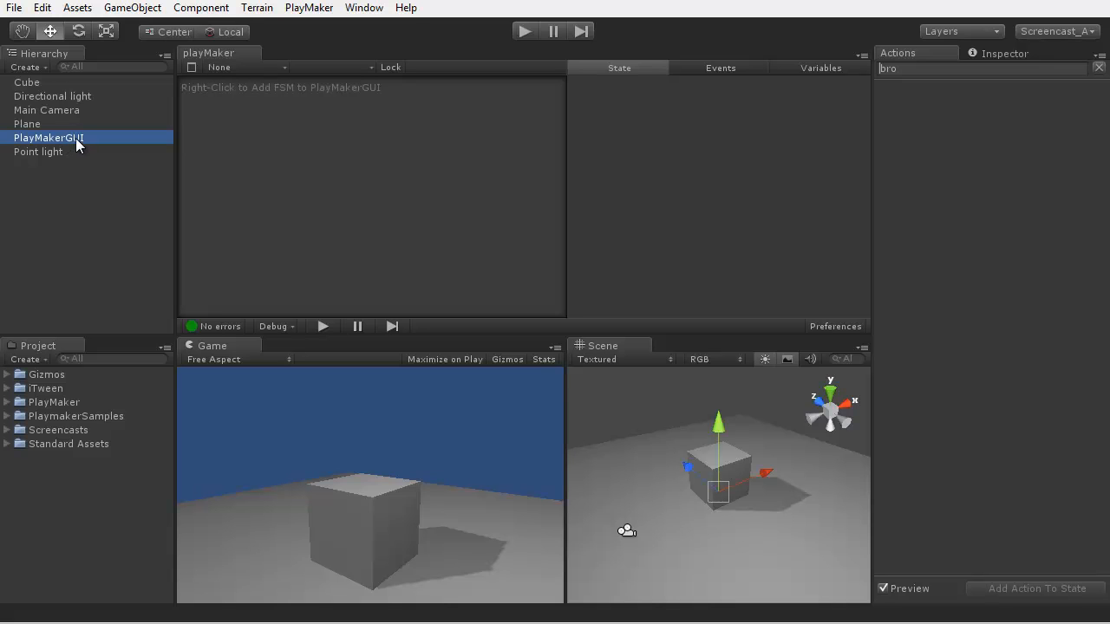
mouse_move(281, 26)
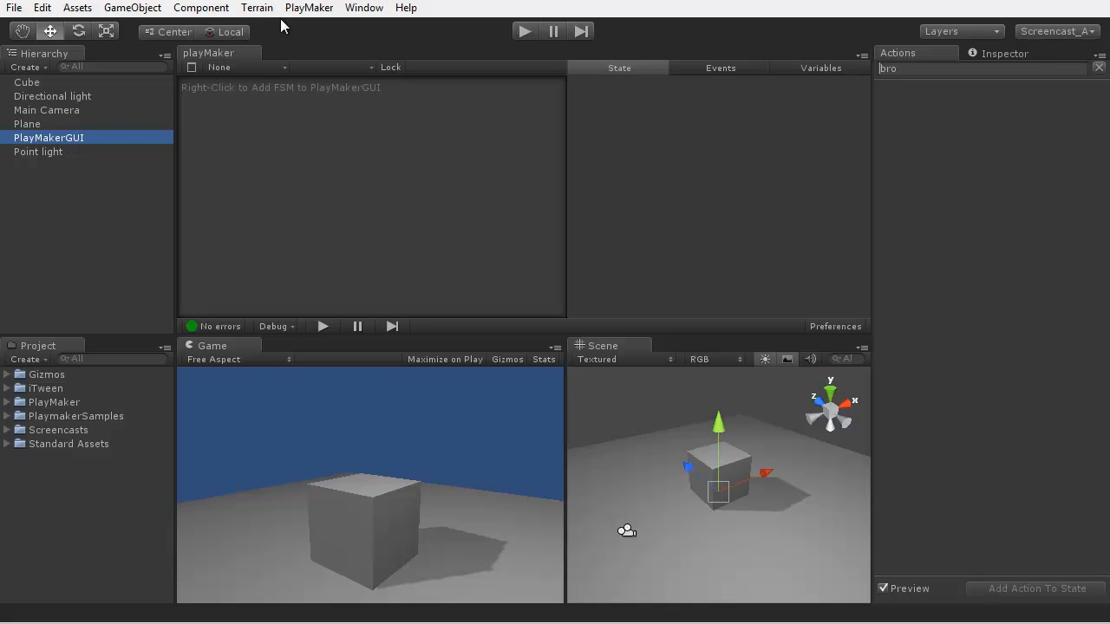
left_click(309, 7)
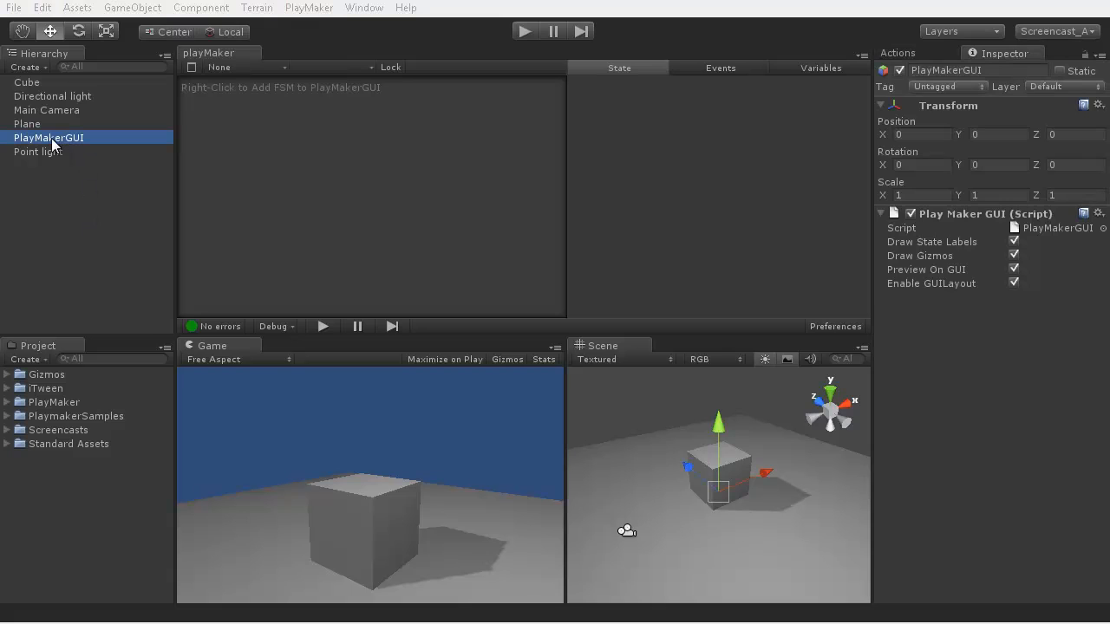
mouse_move(947, 242)
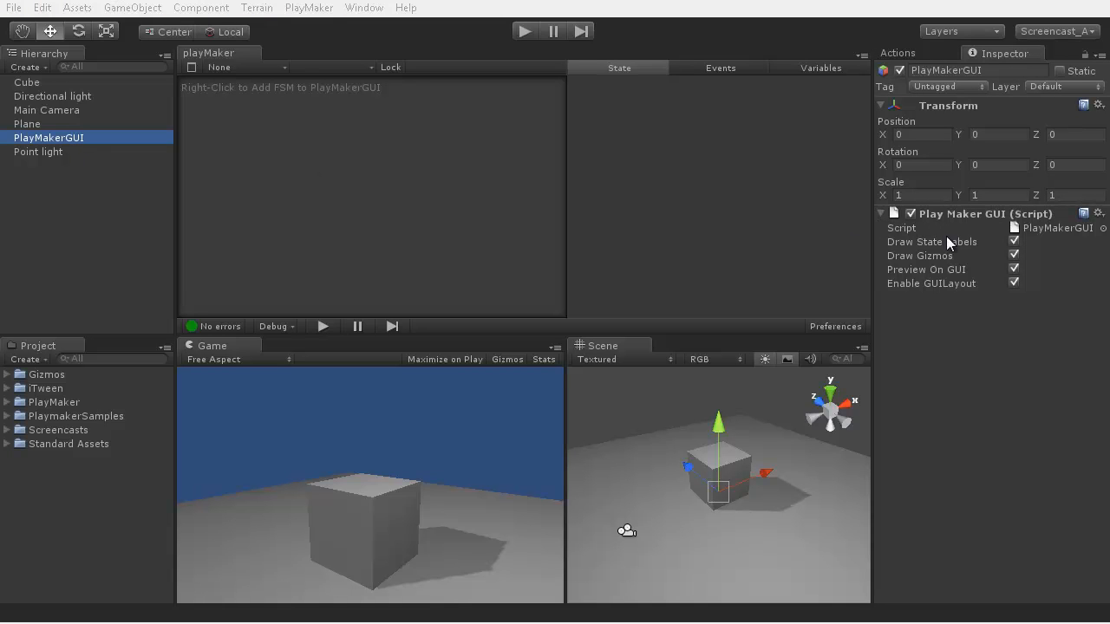
mouse_move(933, 256)
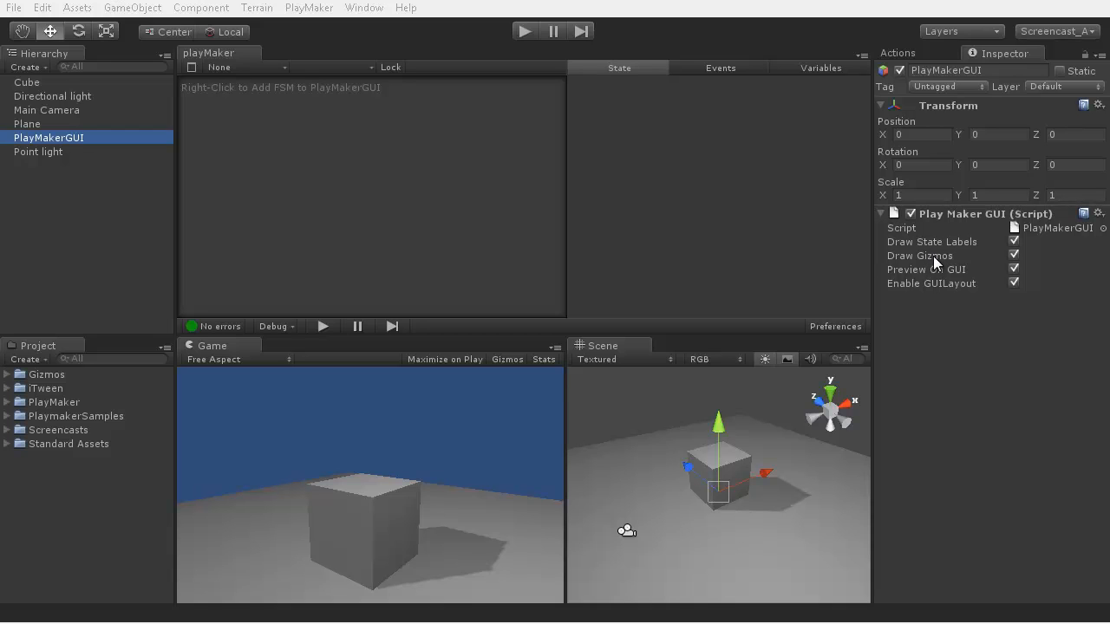
mouse_move(932, 281)
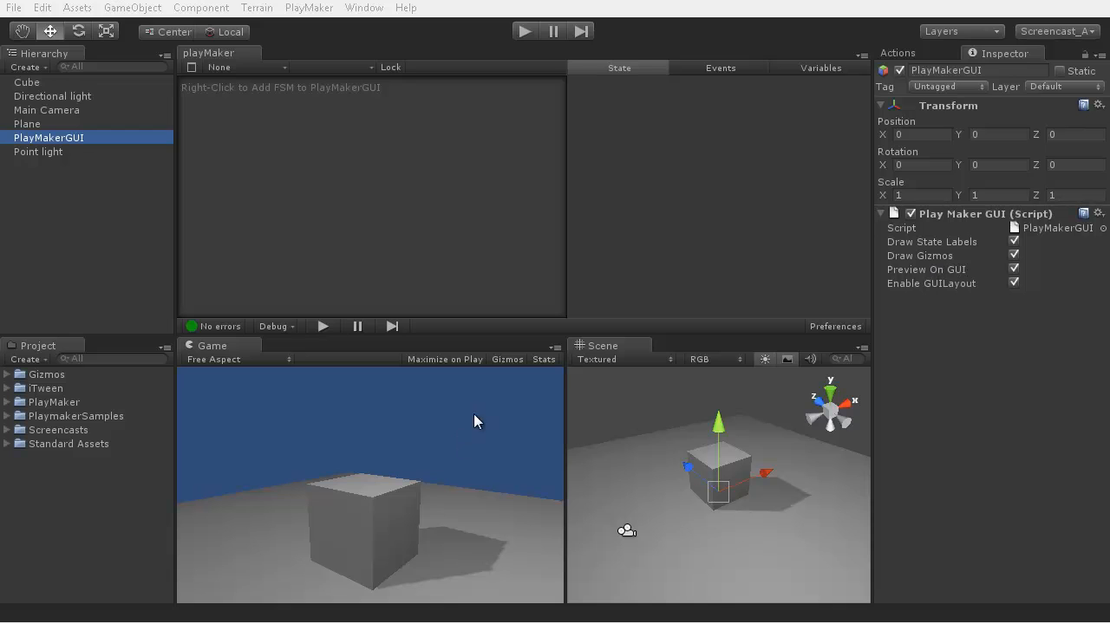
mouse_move(409, 437)
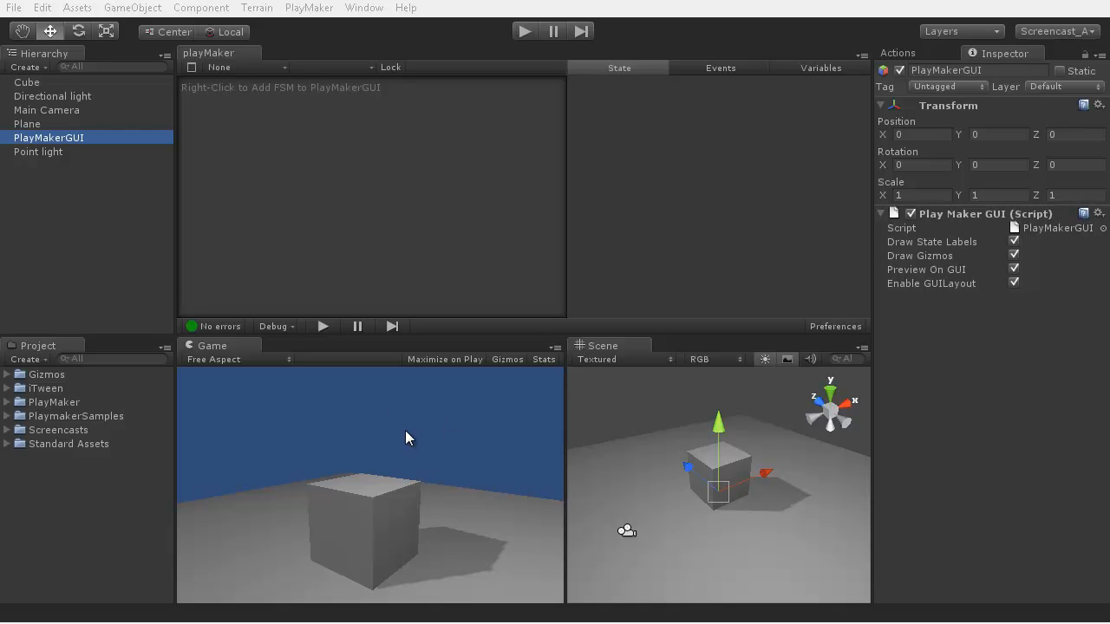
mouse_move(926, 289)
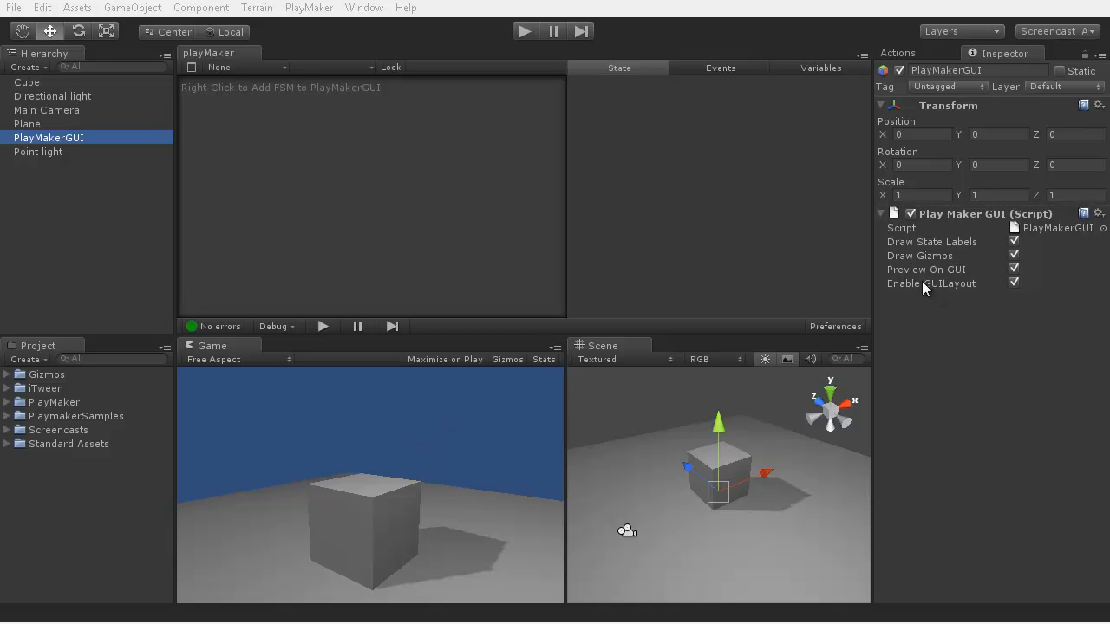
mouse_move(950, 288)
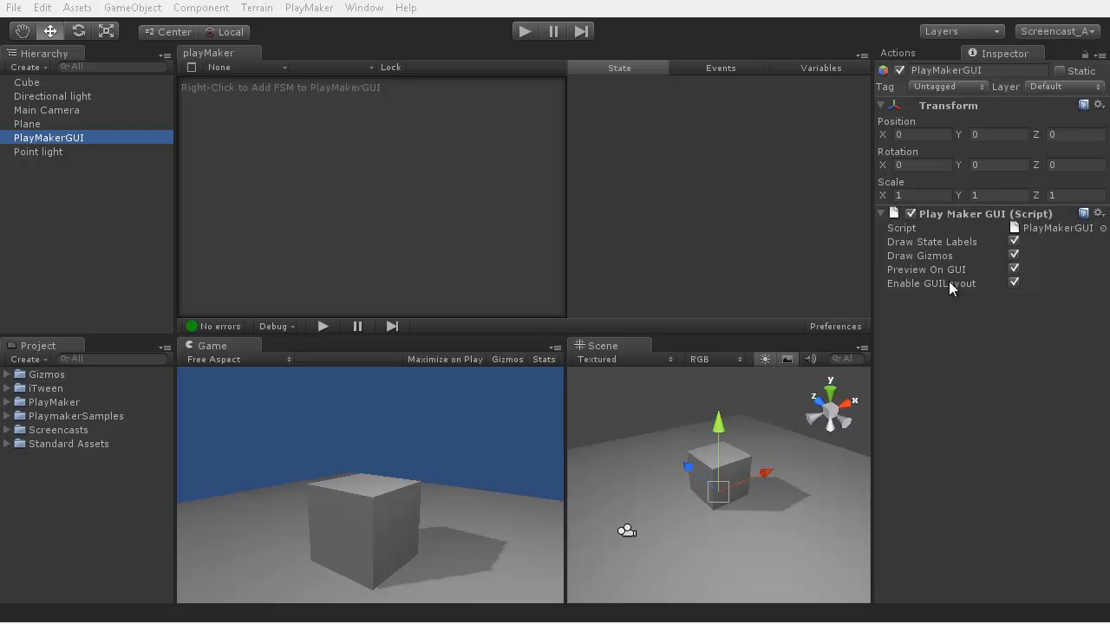
mouse_move(402, 212)
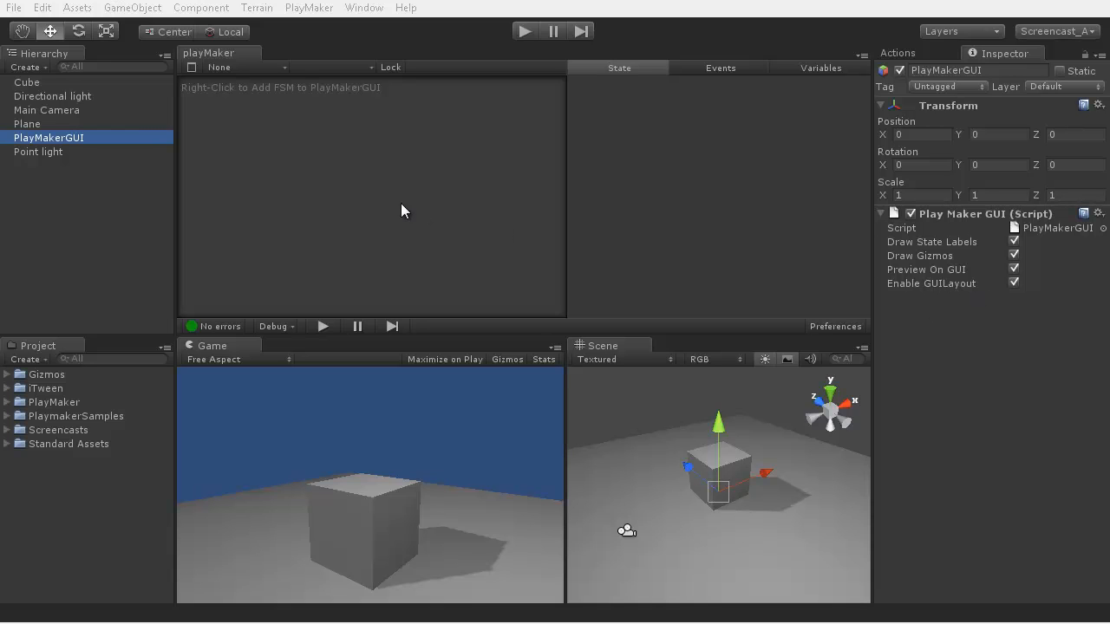
Step: Give the Main Camera an FSM whose GUI state draws a GUI Horizontal Slider at Left 0.1, Top 0.9, Width 0.8
left_click(47, 111)
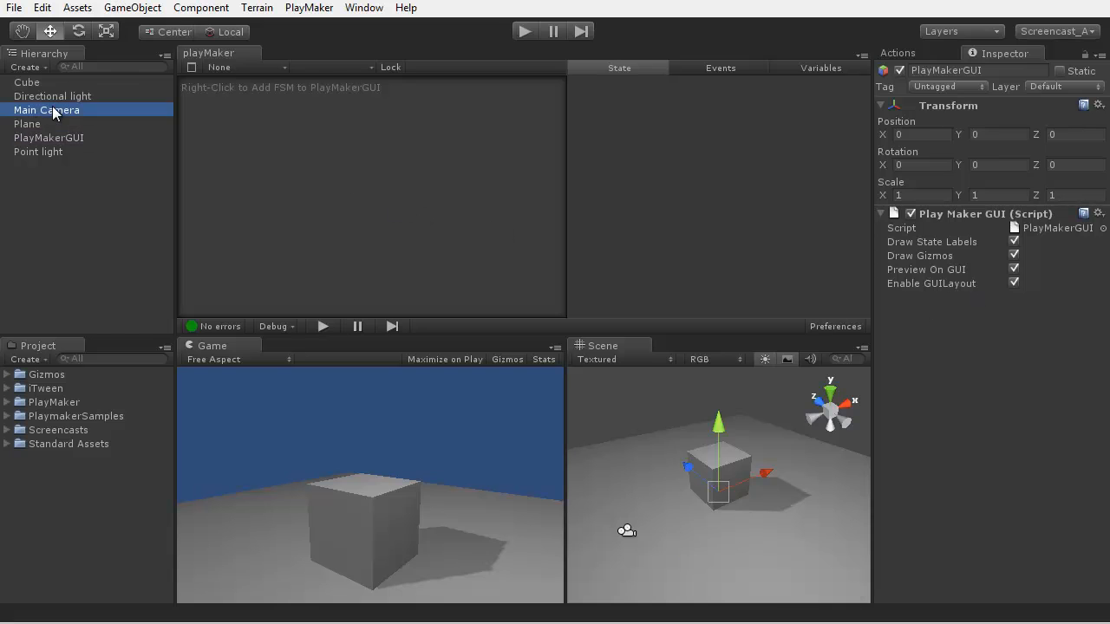
left_click(47, 111)
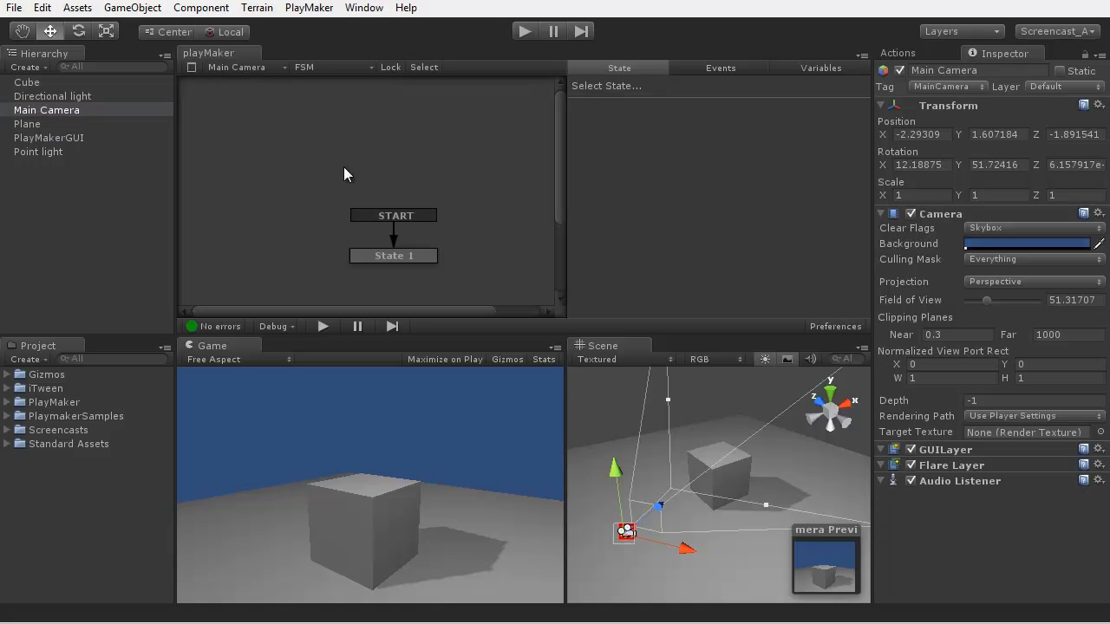
left_click(392, 255)
type("sli")
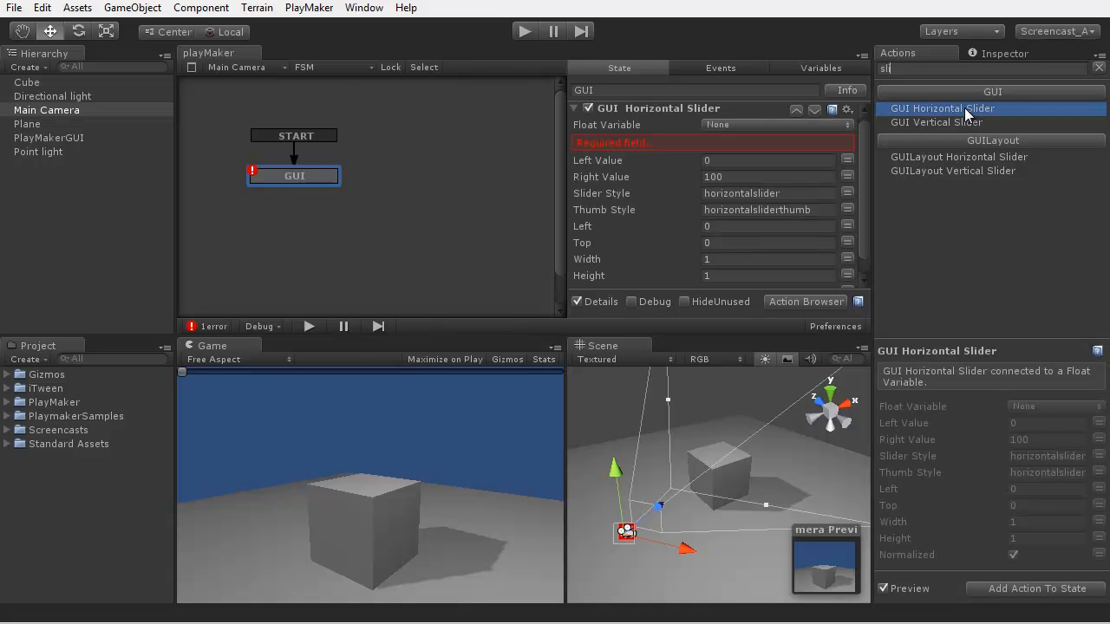
mouse_move(219, 461)
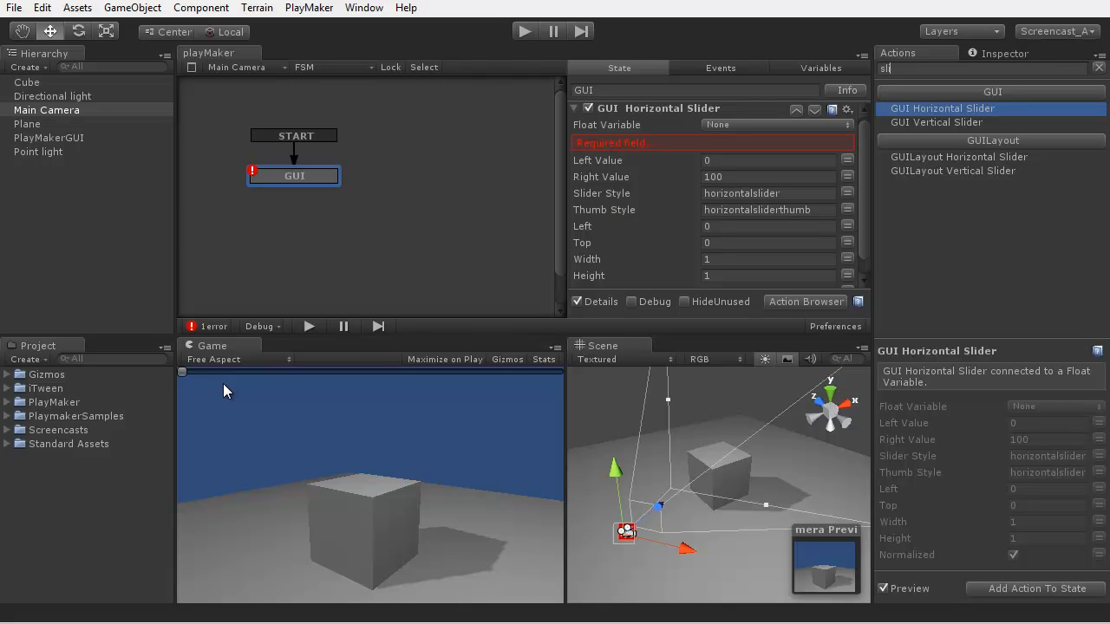
mouse_move(232, 392)
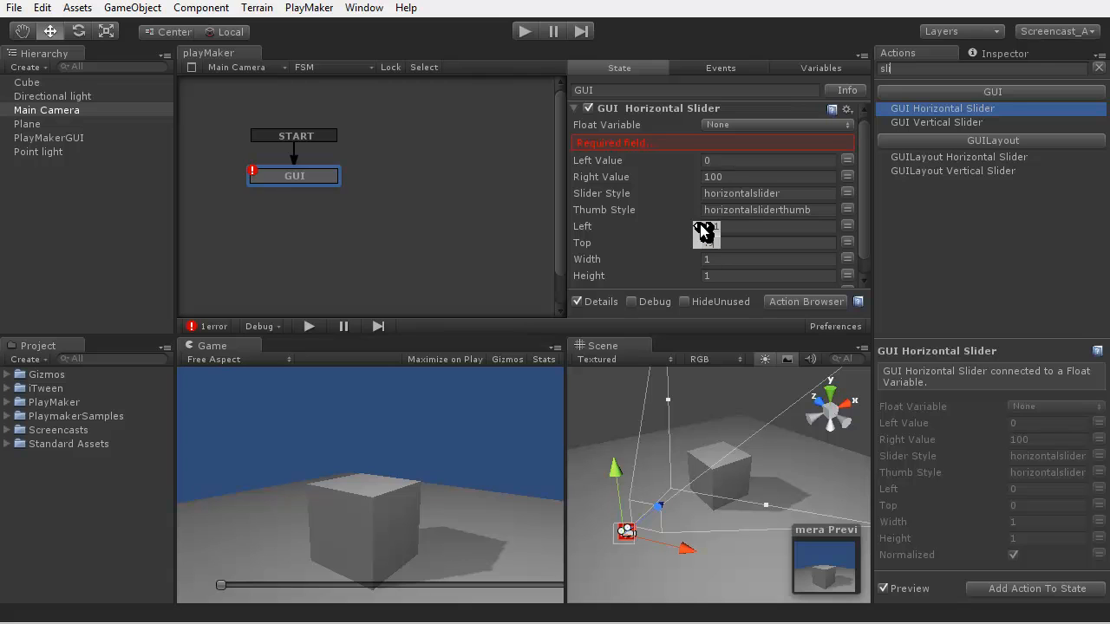
left_click(766, 259)
type(".8")
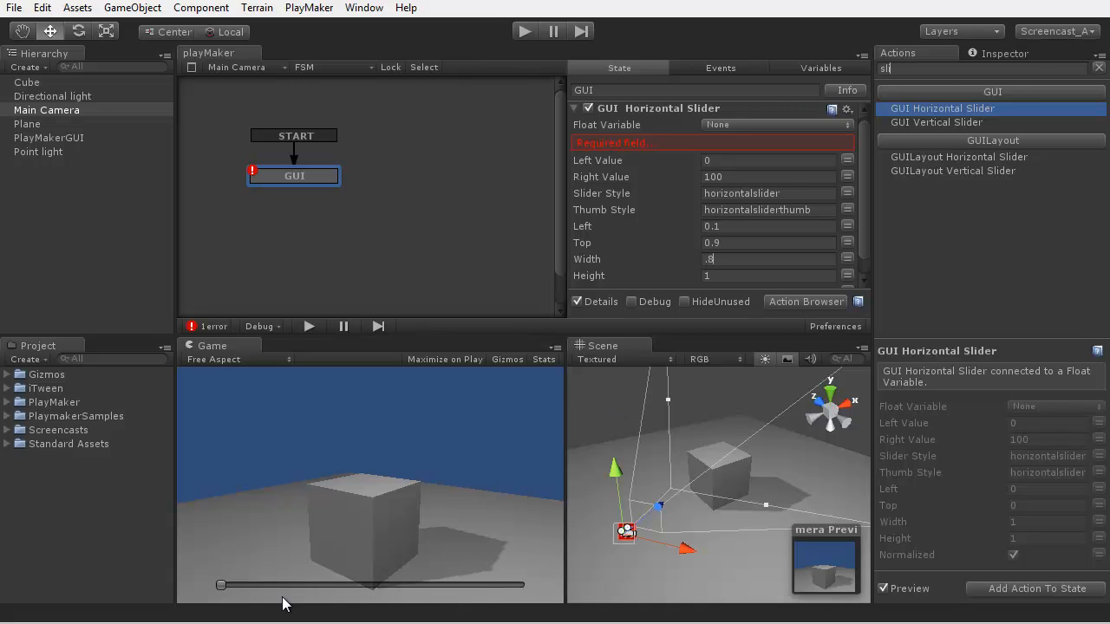
mouse_move(742, 176)
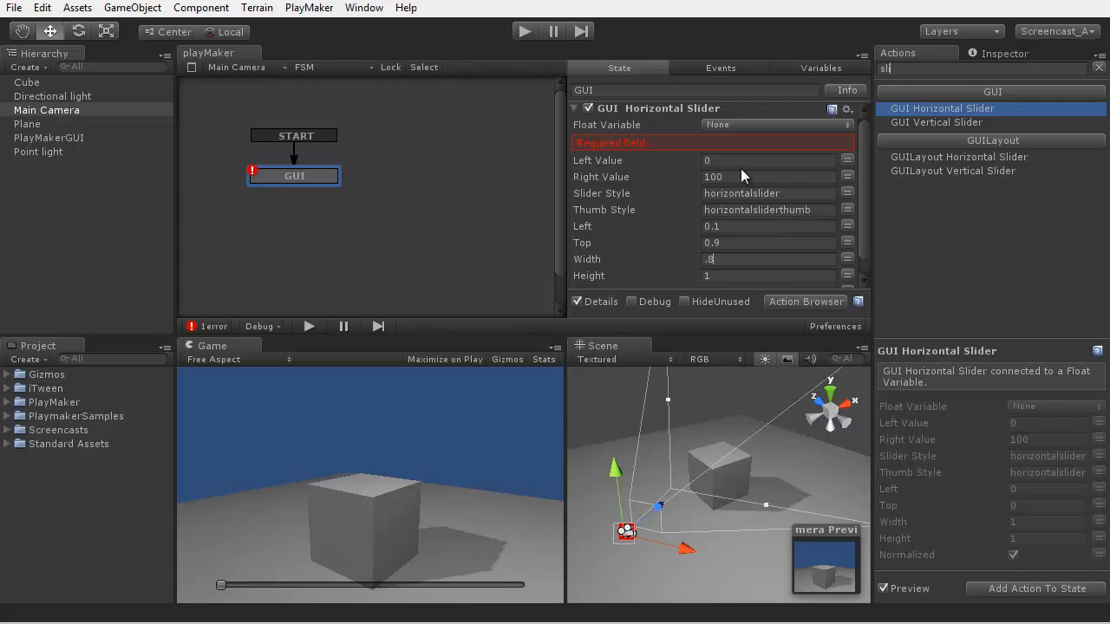
mouse_move(489, 170)
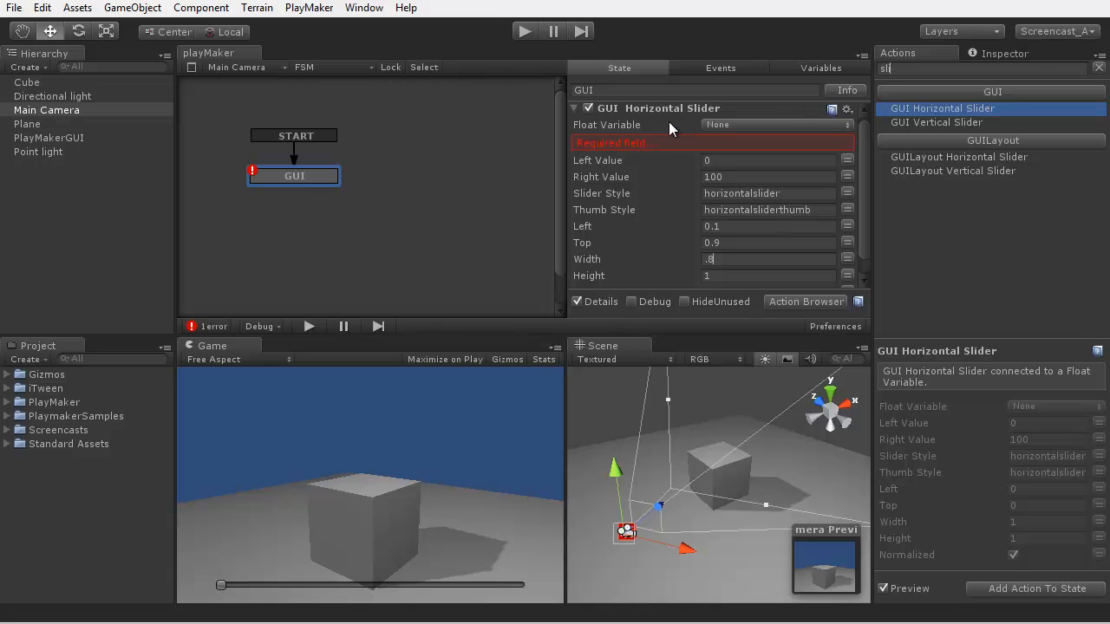
mouse_move(836, 72)
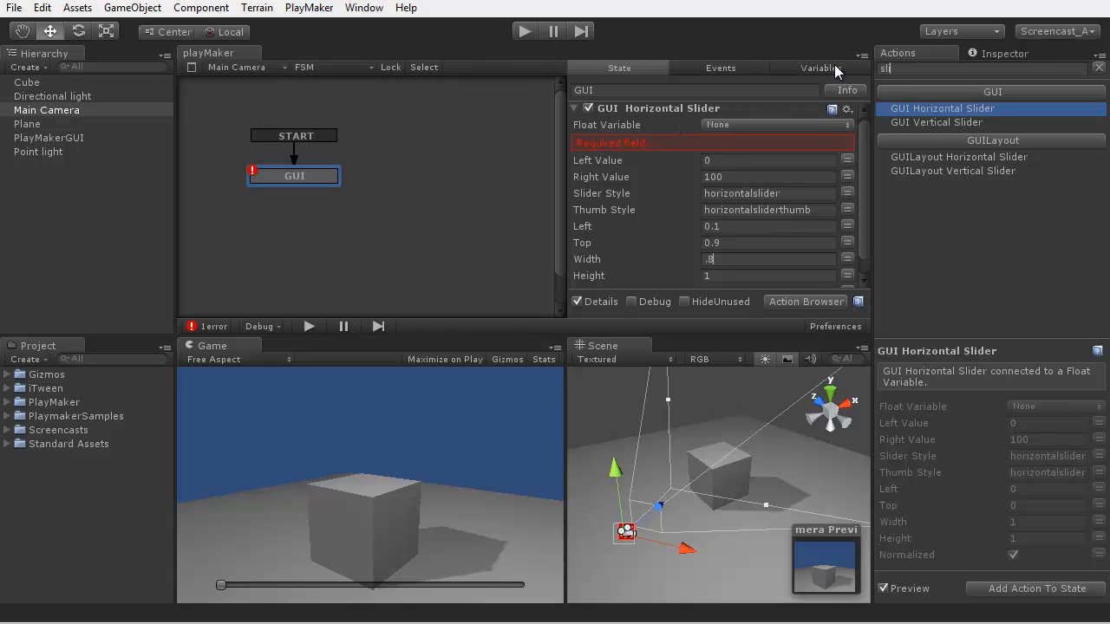
Step: Create a float variable rotation and make the slider write its value into it
left_click(820, 67)
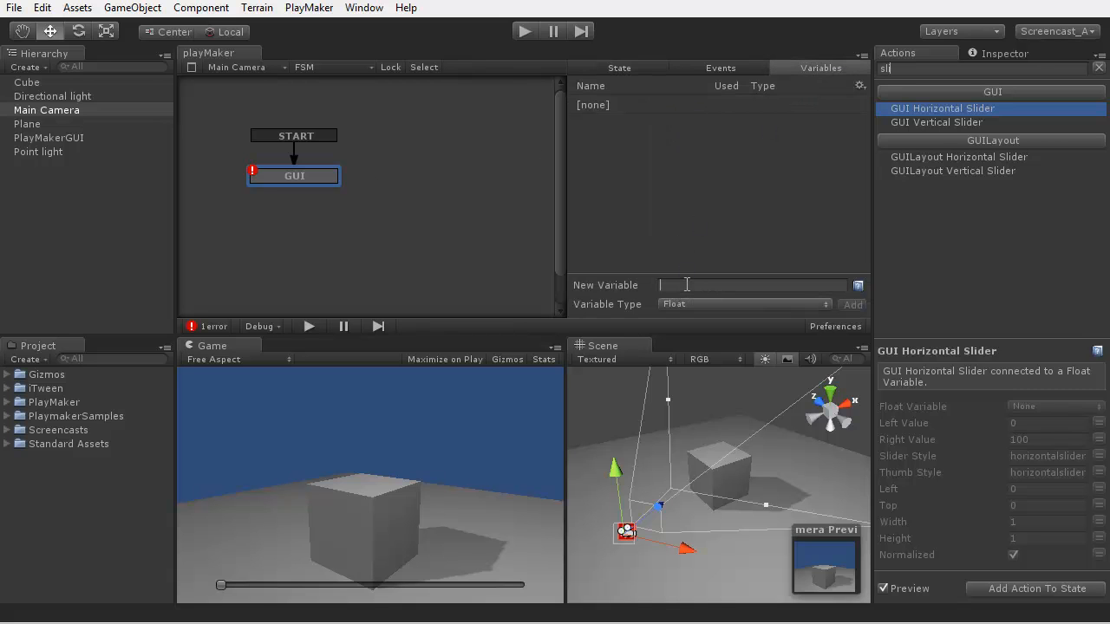
type("rotate")
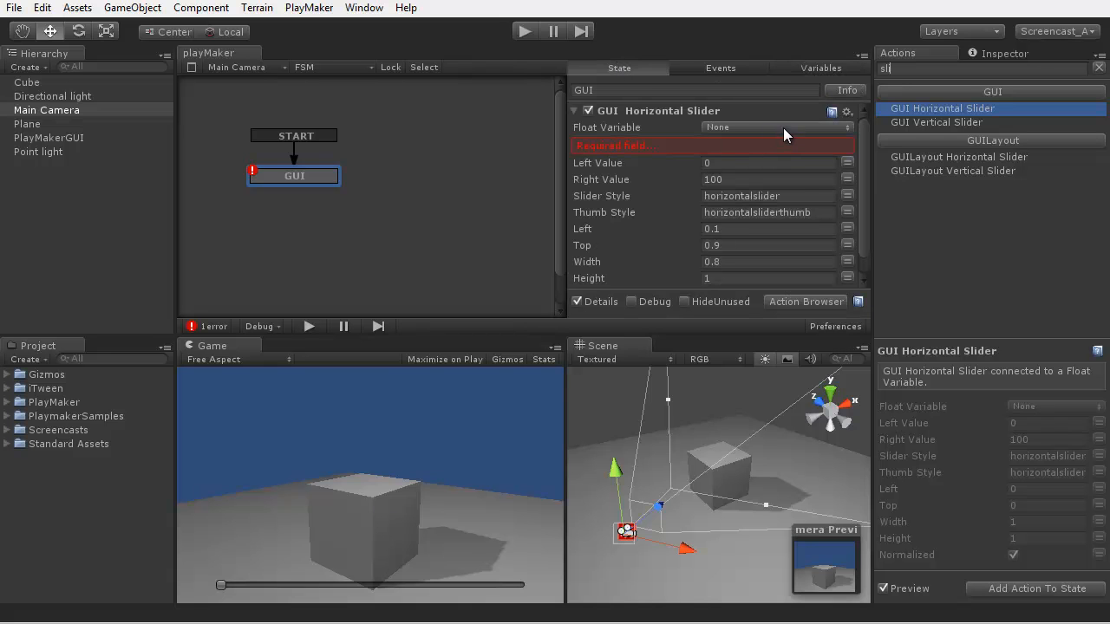
left_click(777, 128)
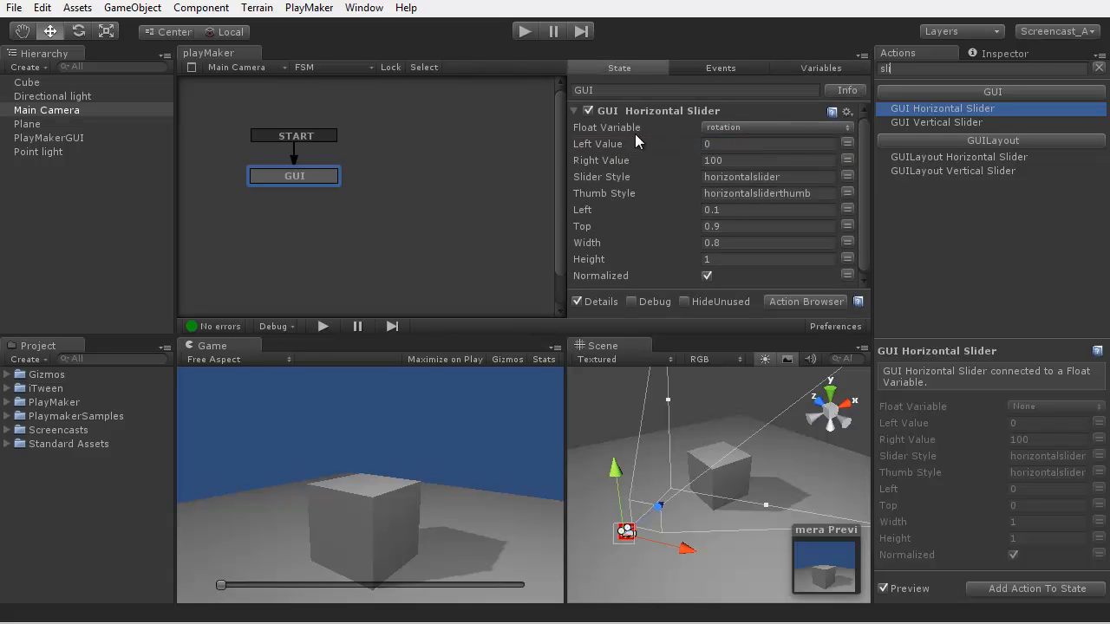
left_click(588, 111)
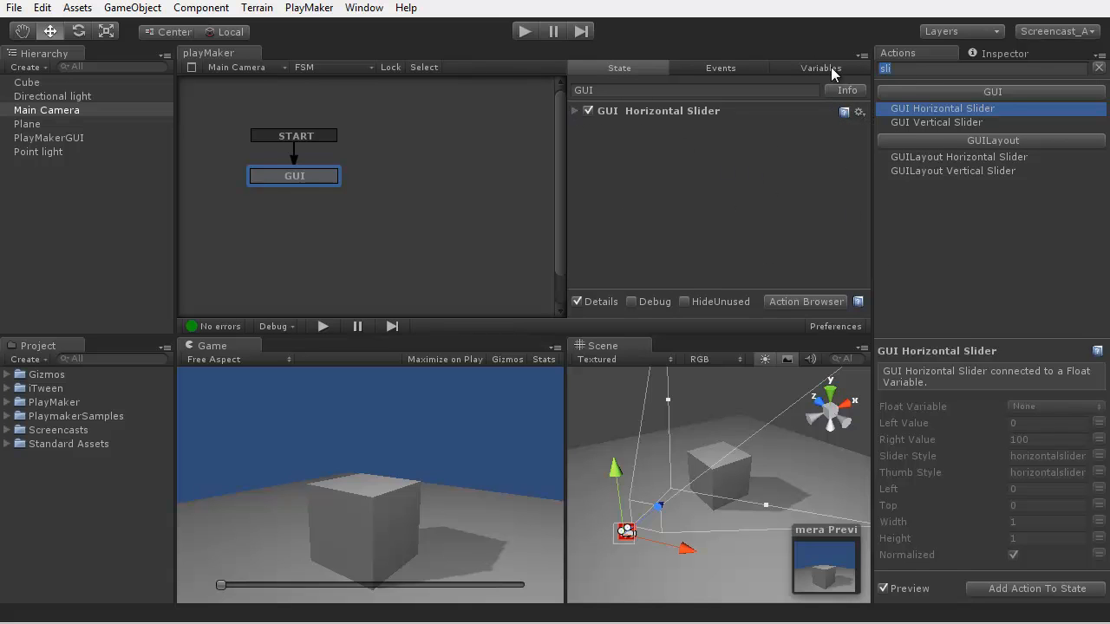
Step: Add a Set Rotation action targeting the Cube, Y angle from rotation, applied every frame
type("set rott")
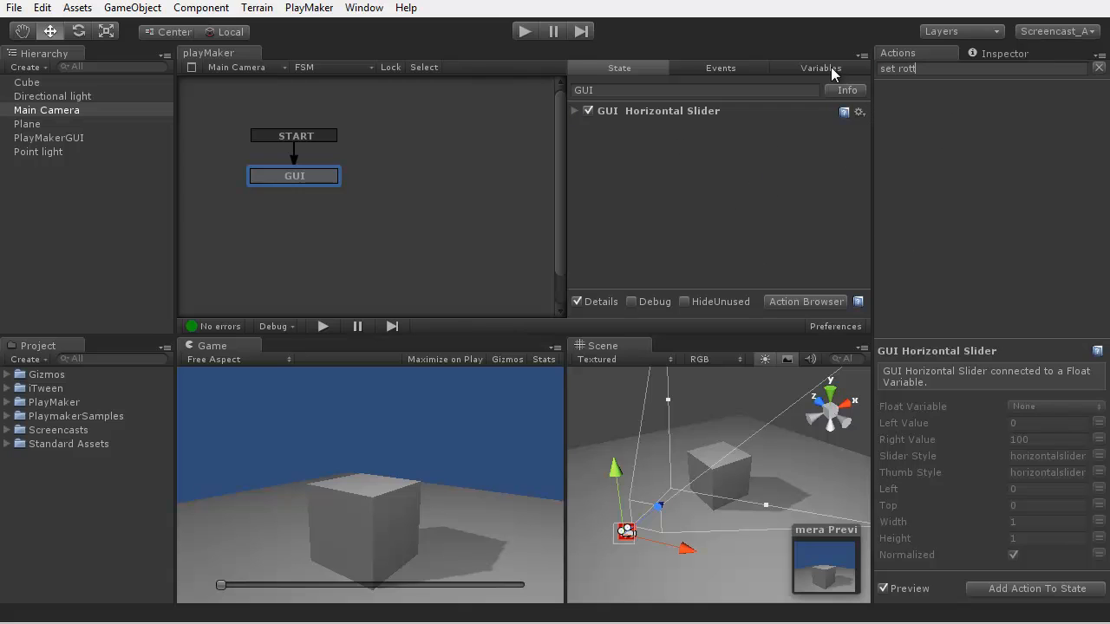
left_click(919, 107)
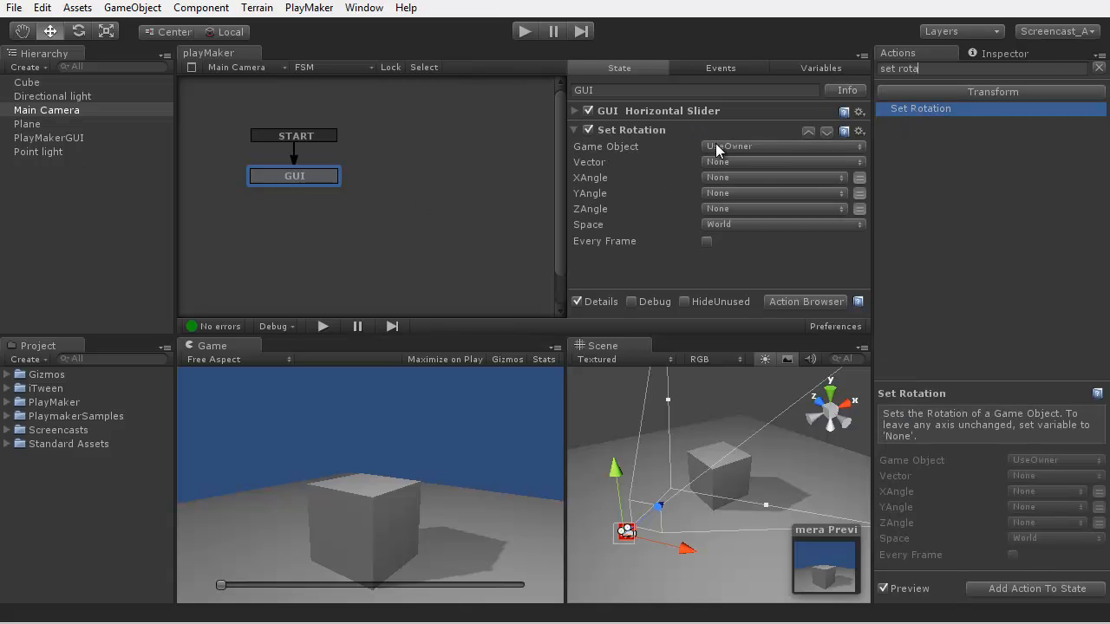
left_click(780, 145)
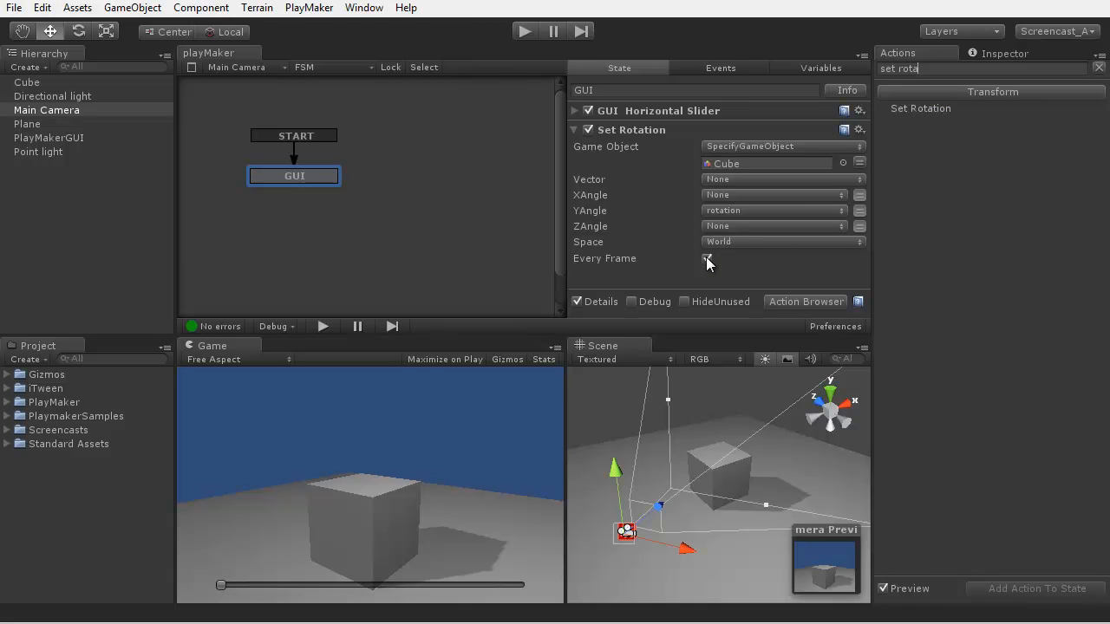
left_click(707, 259)
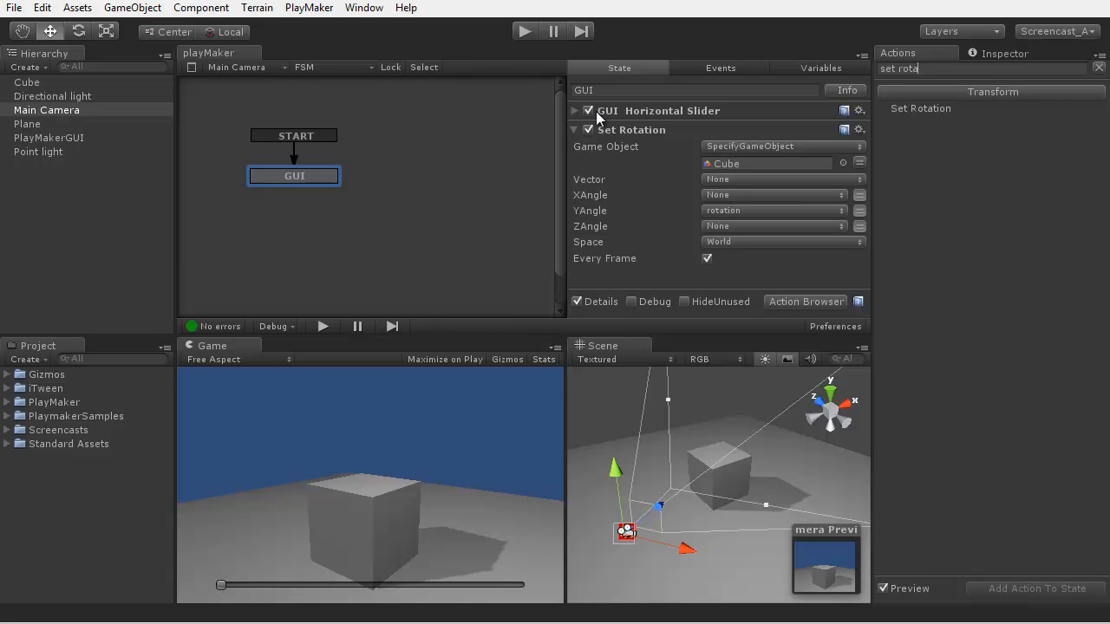
Step: Set the slider's Right Value to 360 so it ranges 0–360
left_click(573, 110)
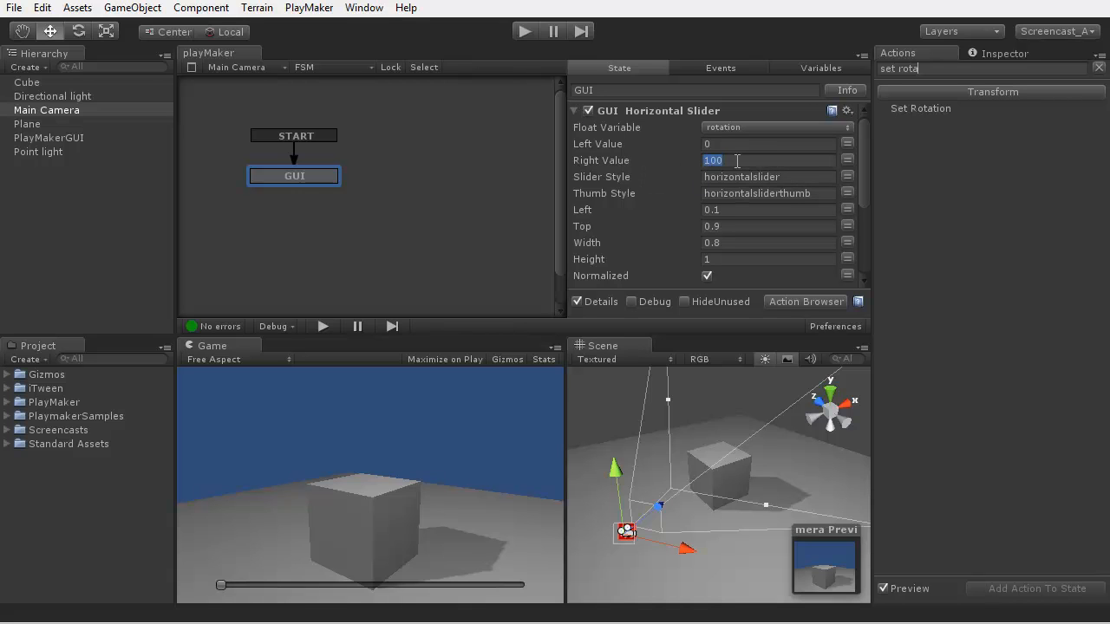
type("360")
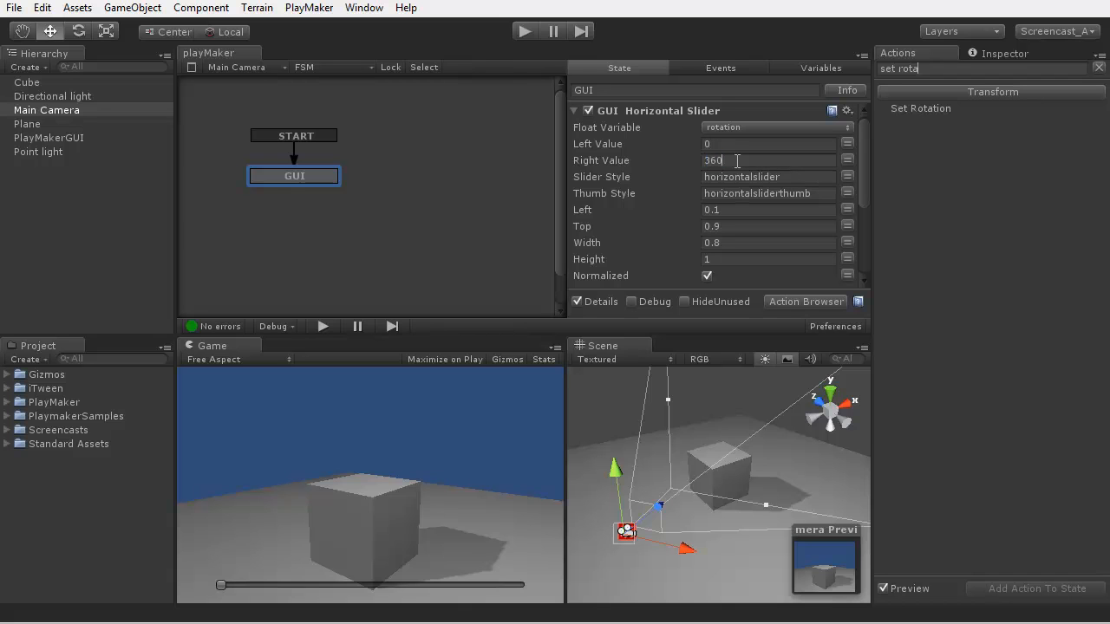
mouse_move(579, 115)
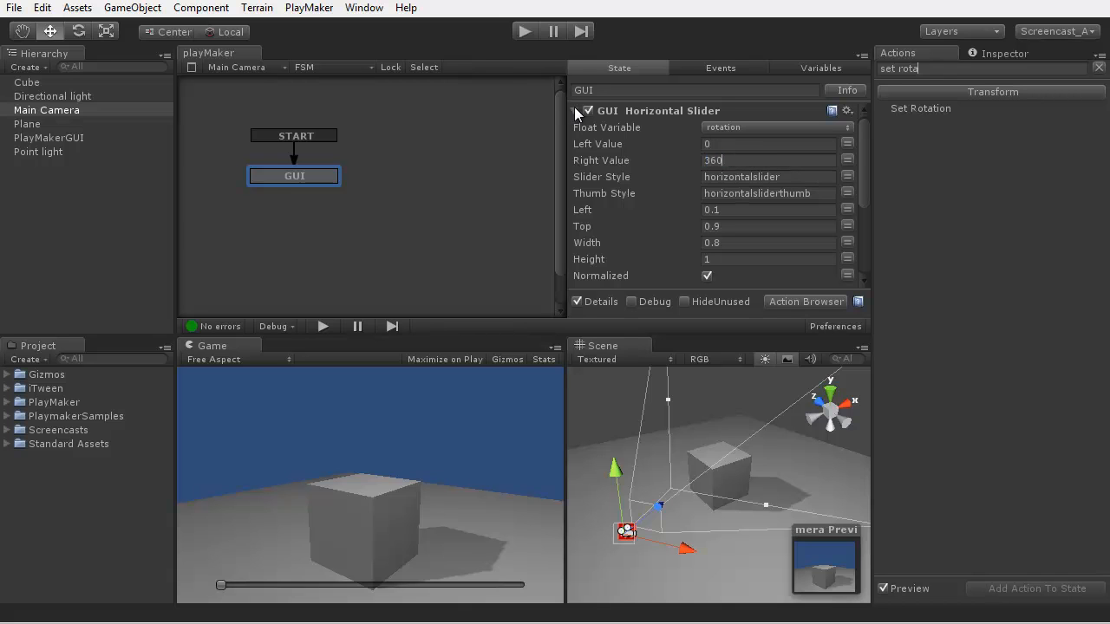
left_click(574, 128)
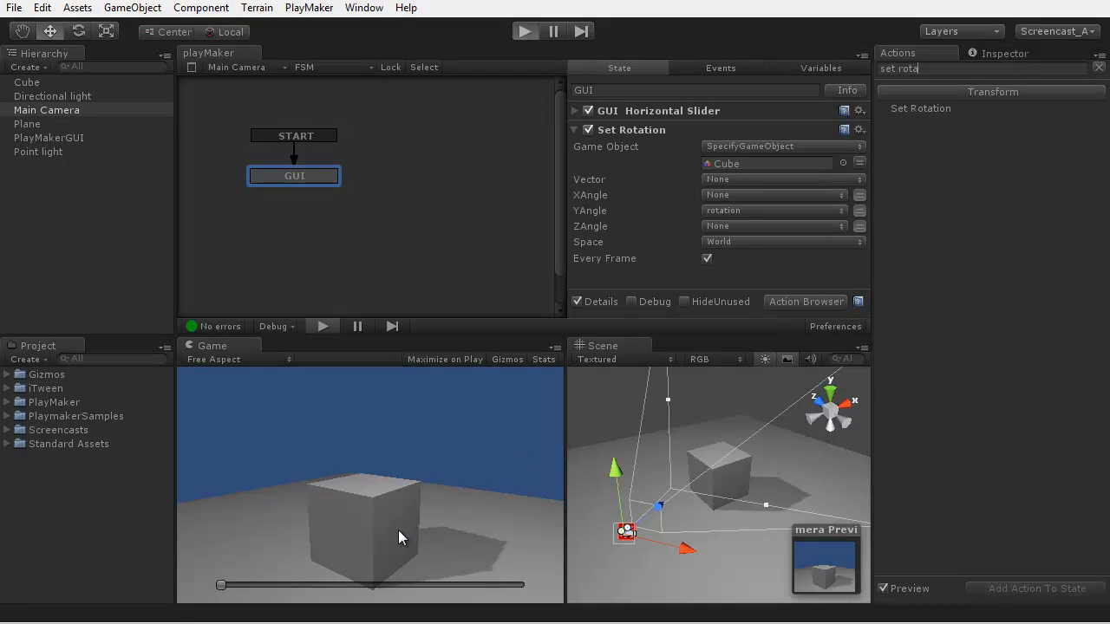
Step: Run the game, rotate the cube with the on-screen slider, then stop play mode
left_click(524, 31)
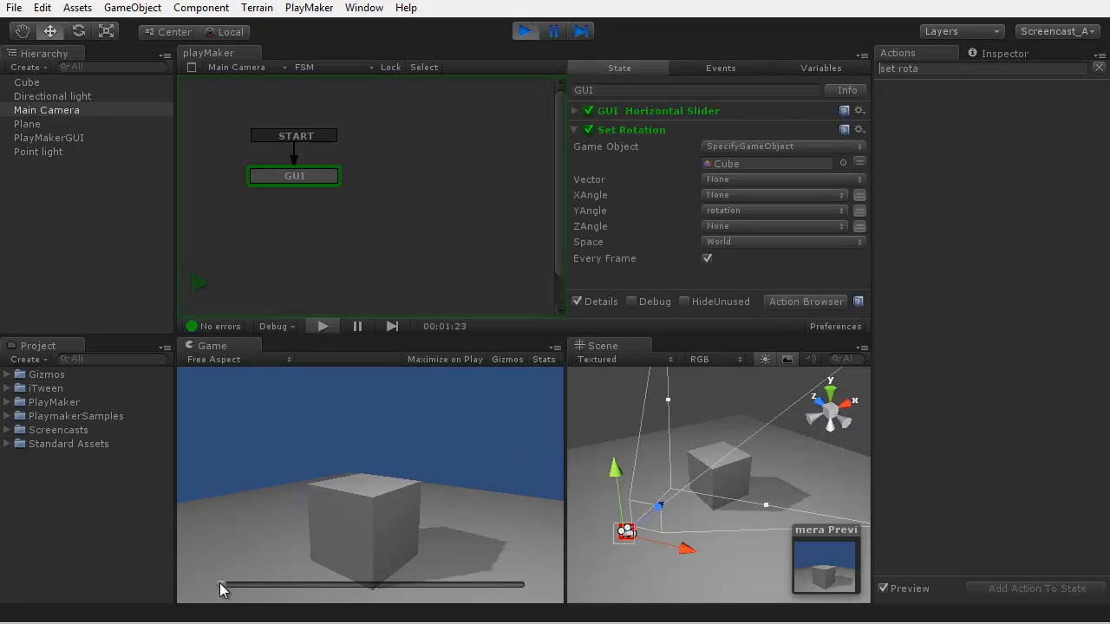
left_click_drag(221, 586, 486, 586)
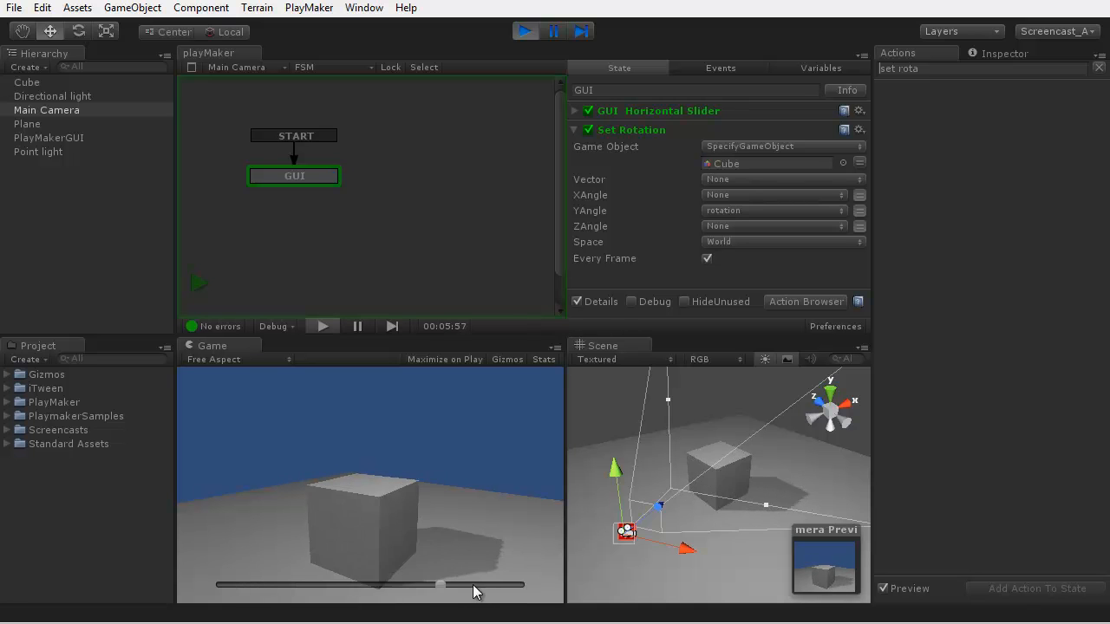
left_click_drag(477, 584, 239, 584)
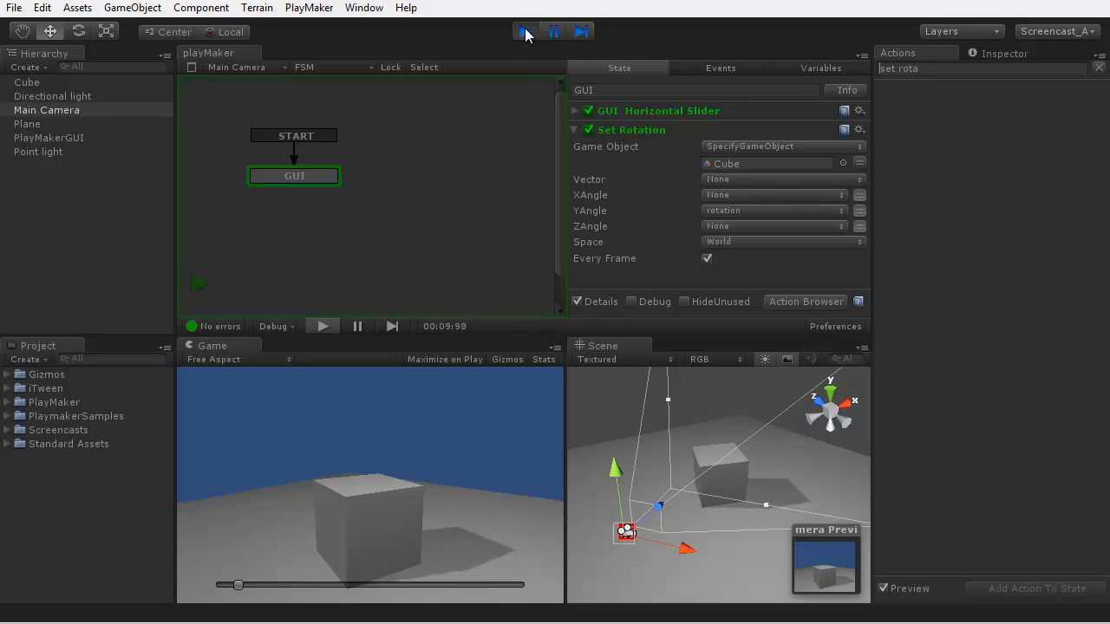
left_click(525, 31)
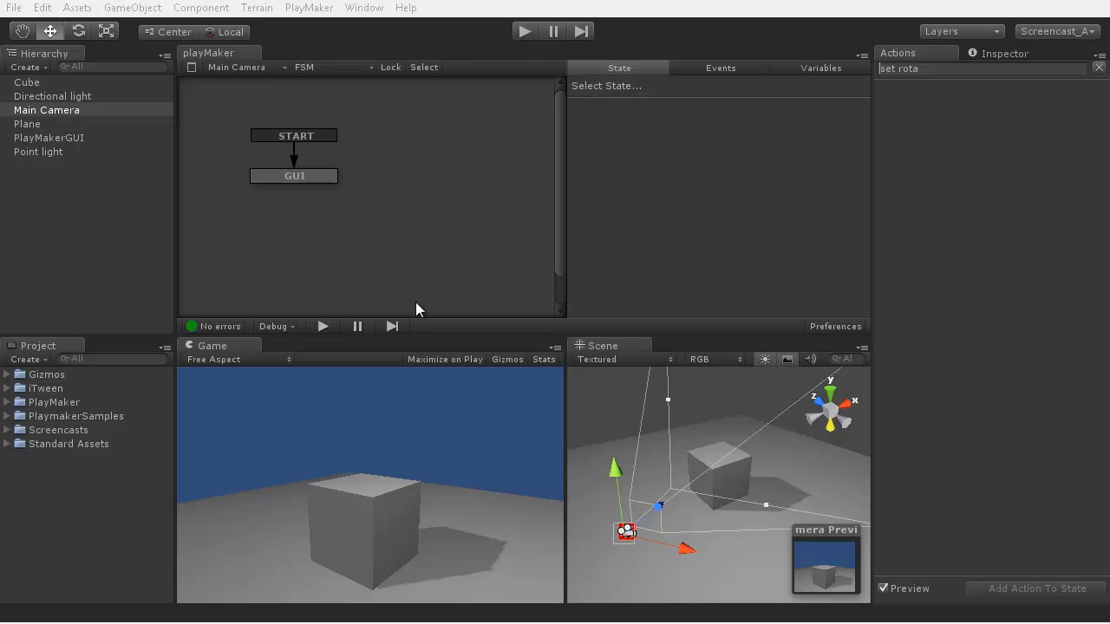
mouse_move(369, 450)
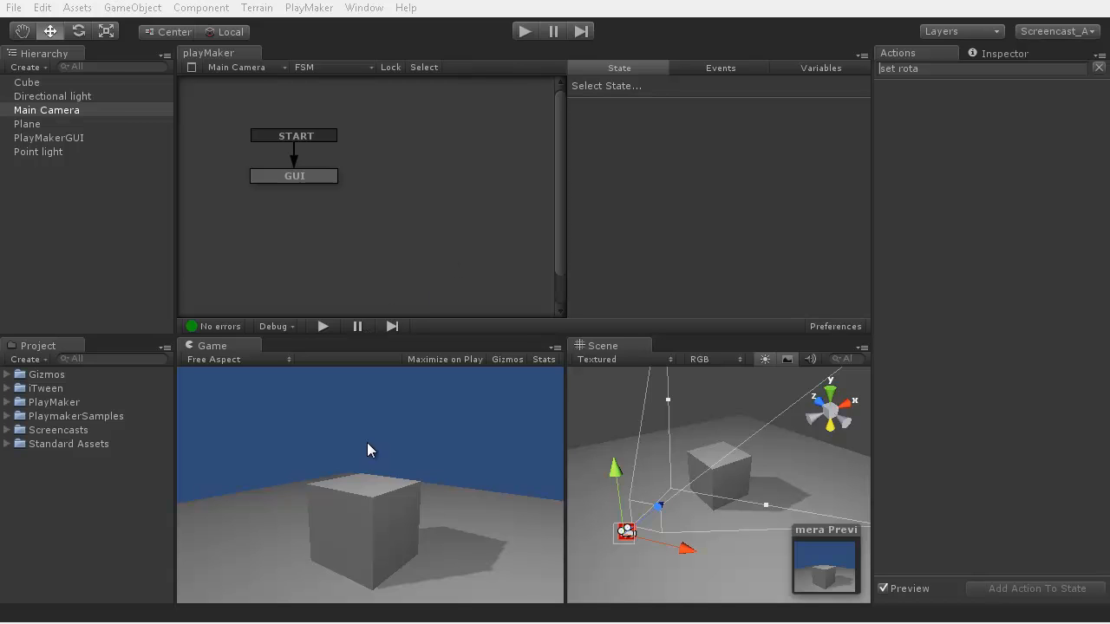
mouse_move(378, 432)
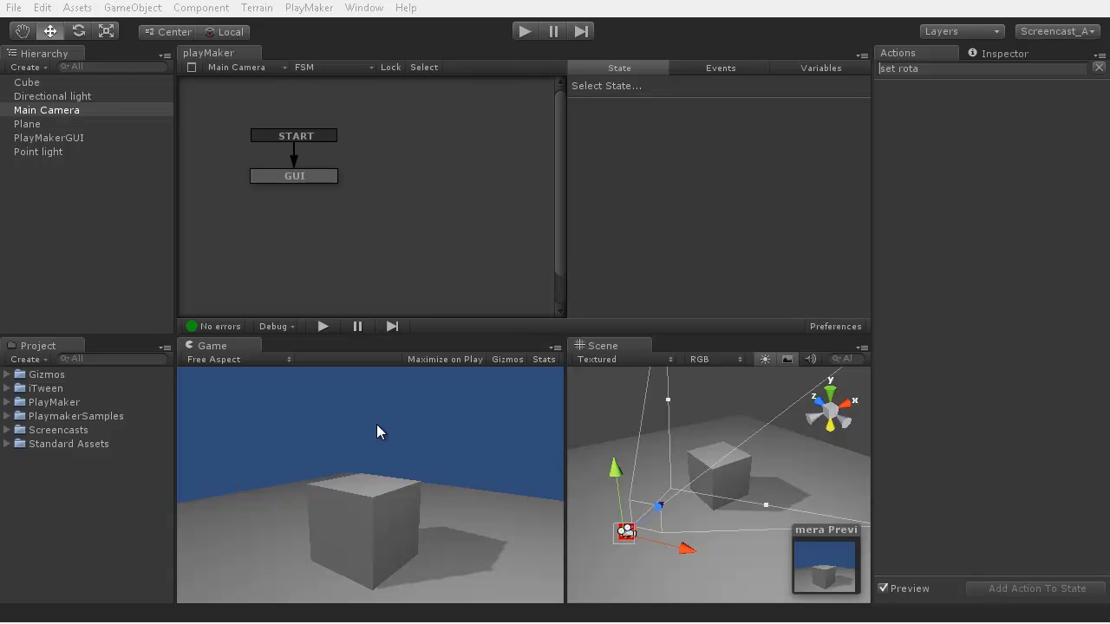
Step: Give the Cube an FSM with states renamed Idle and a new state Jump
left_click(28, 81)
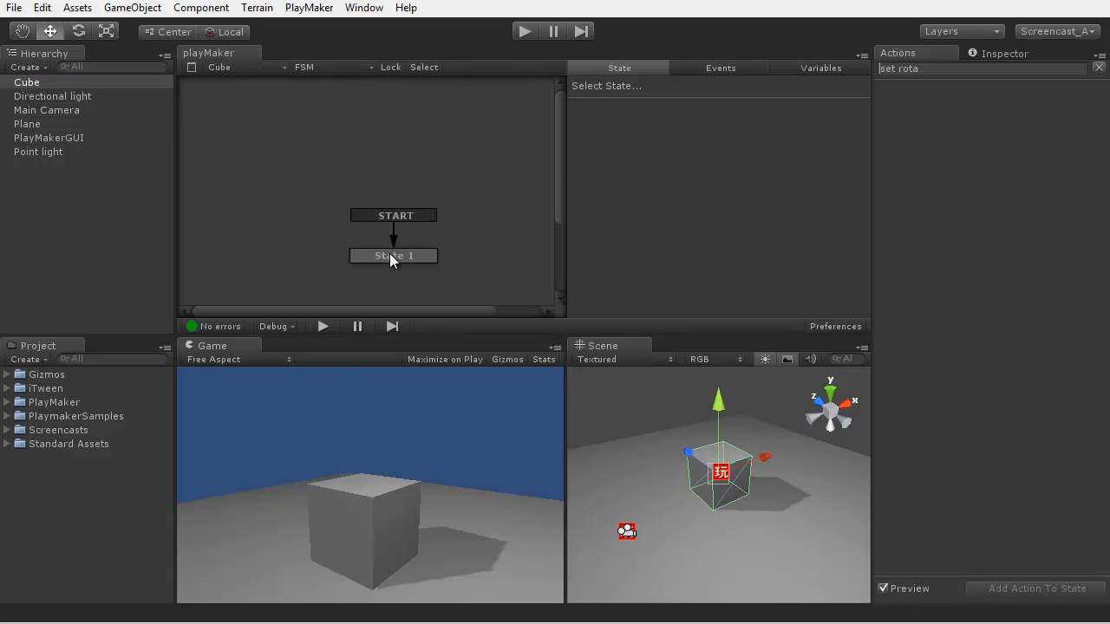
right_click(392, 257)
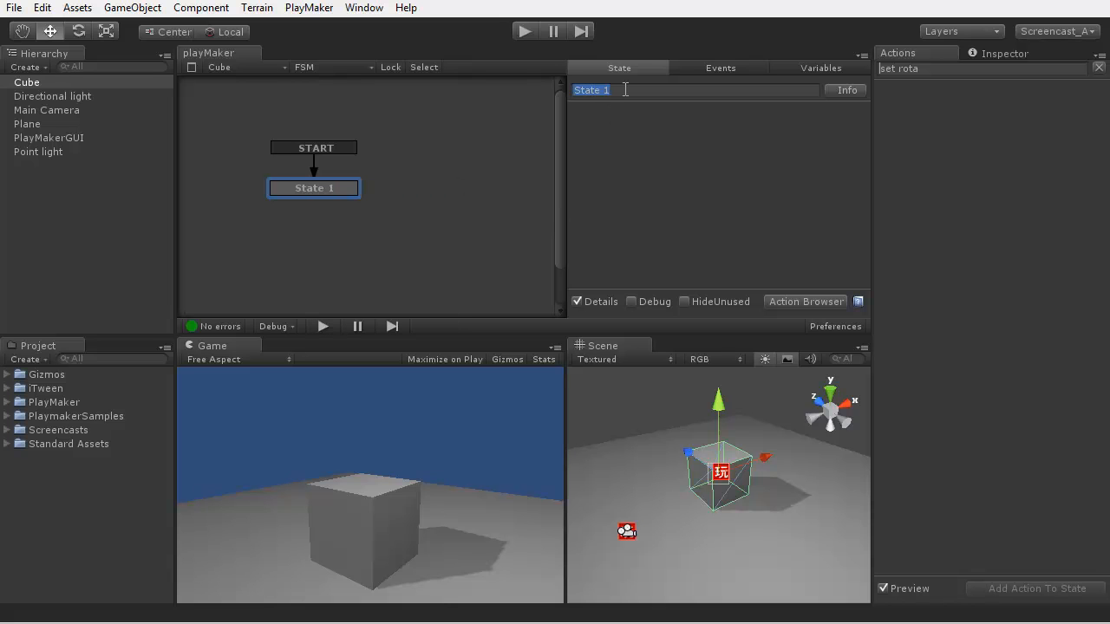
type("Idle")
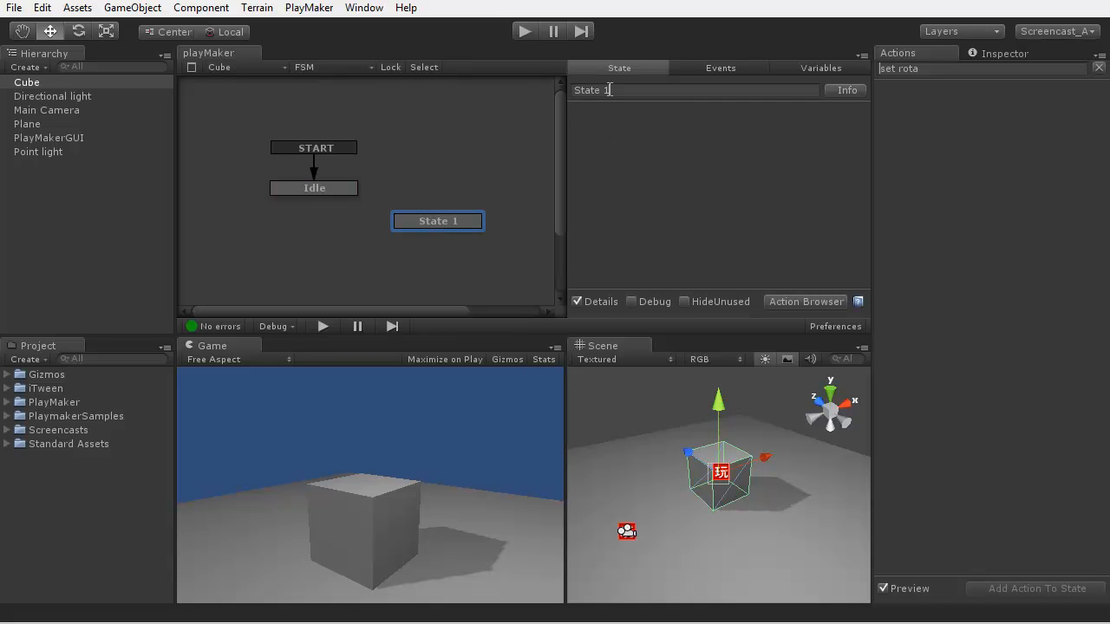
type("Jump")
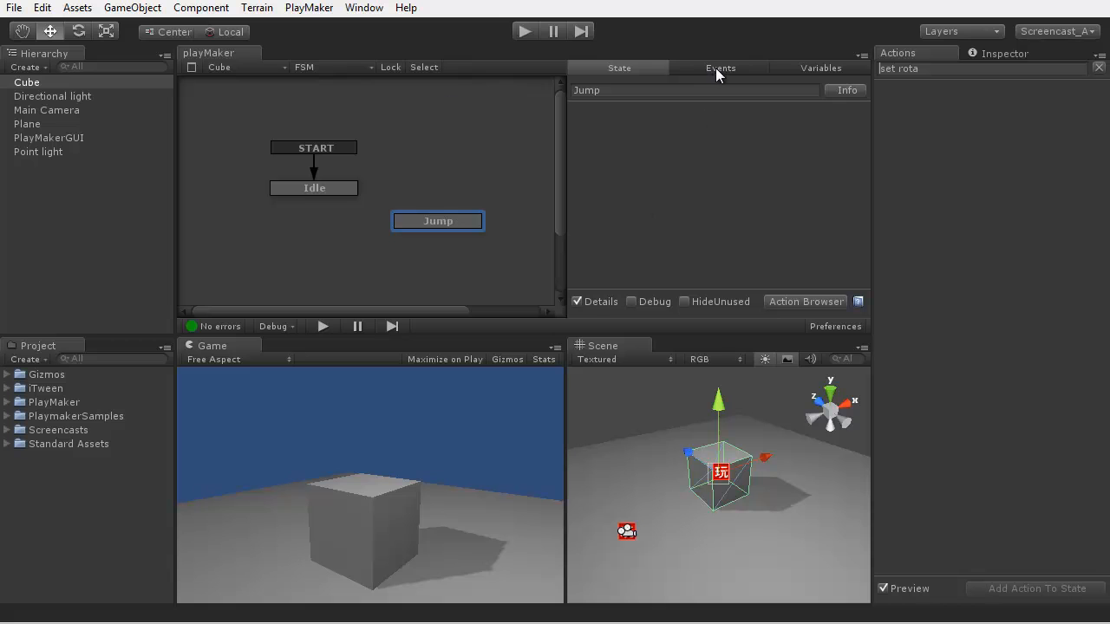
Step: Add a jump event transition from Idle to Jump and a FINISHED transition back to Idle
left_click(720, 67)
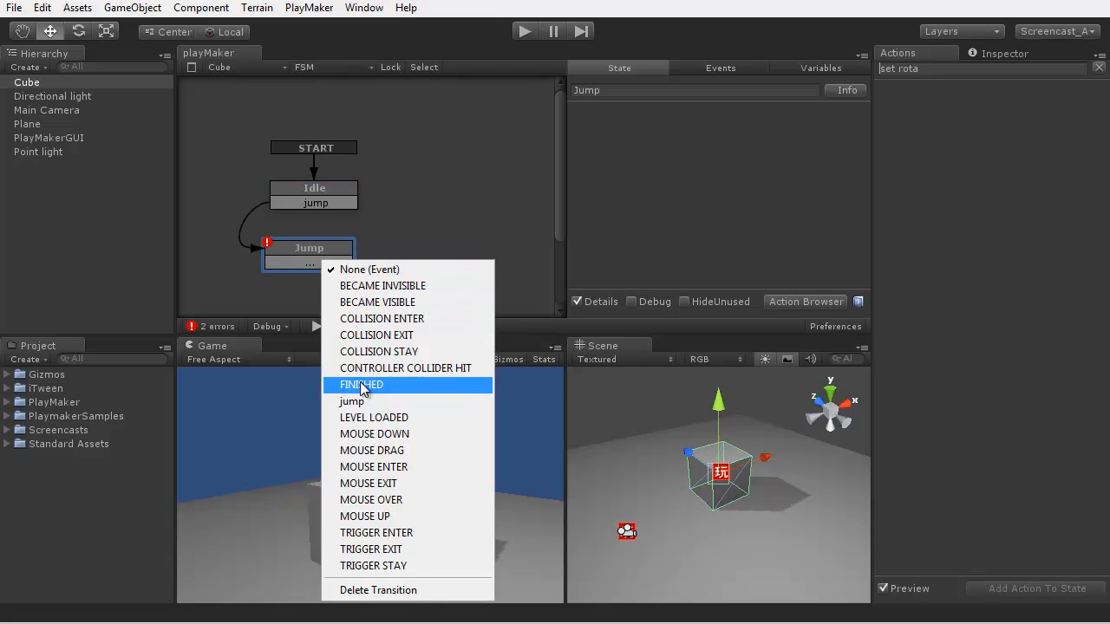
left_click(361, 384)
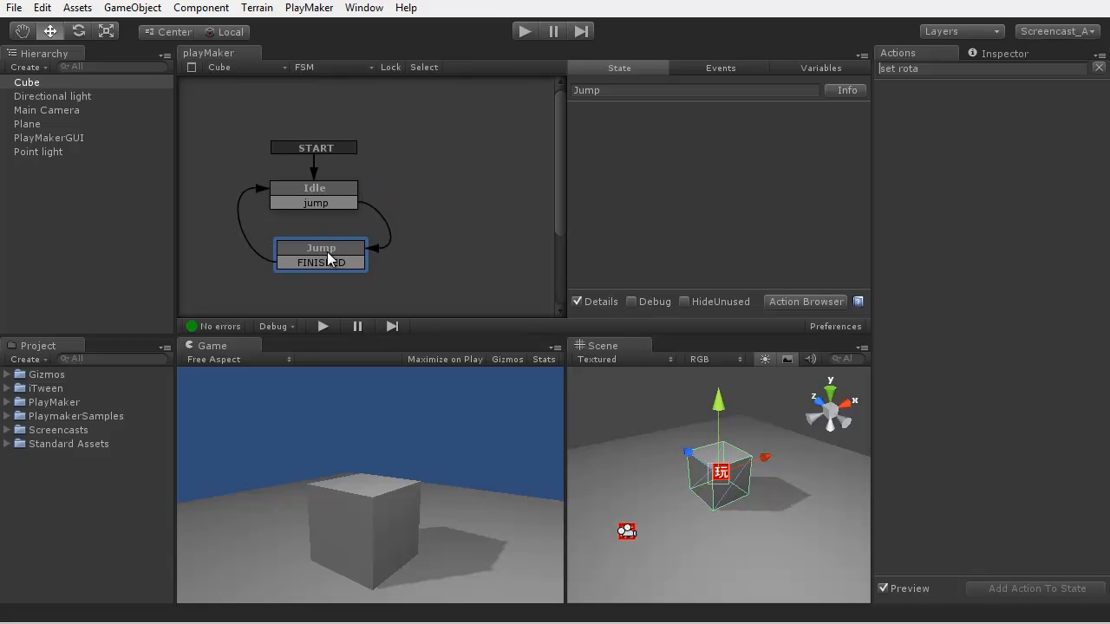
mouse_move(631, 197)
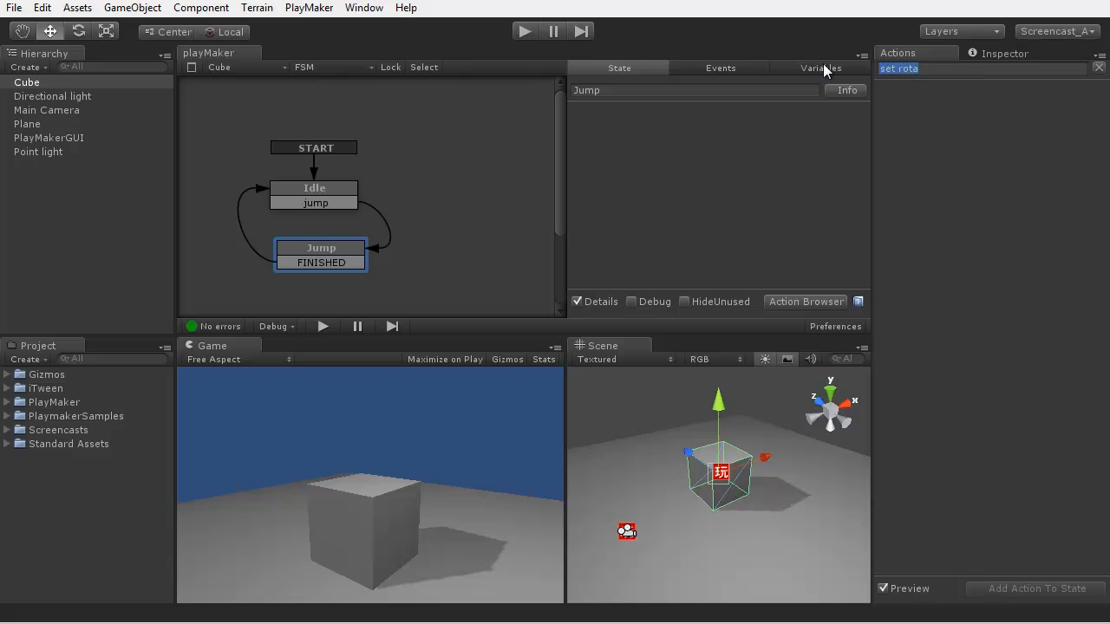
Step: Add an Animate Float action to Jump with a rise-and-fall animation curve
type("animat")
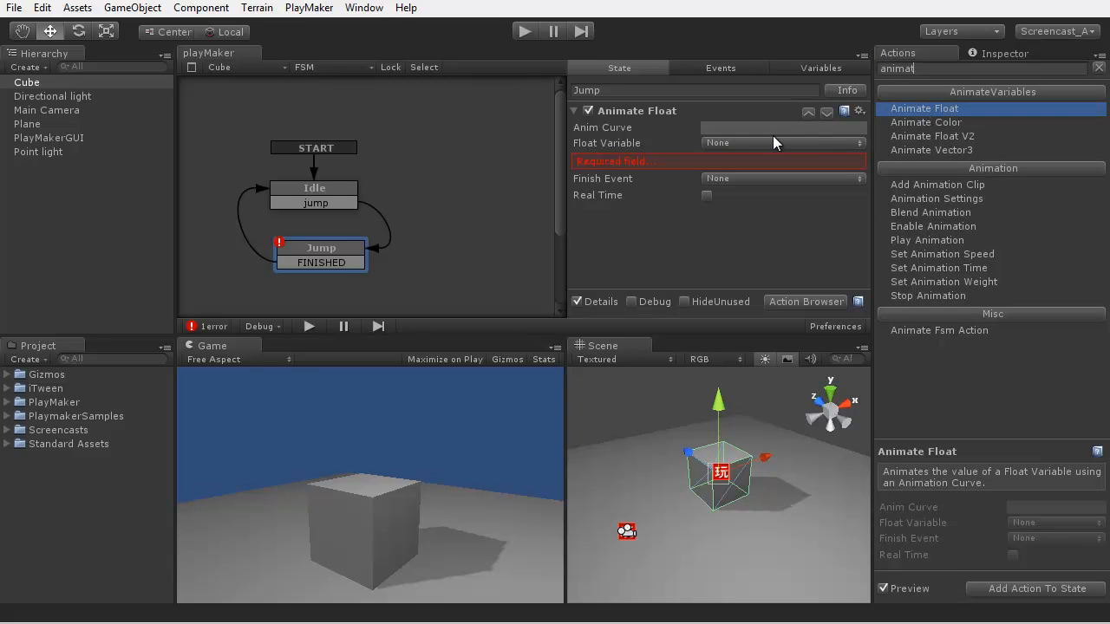
left_click(780, 129)
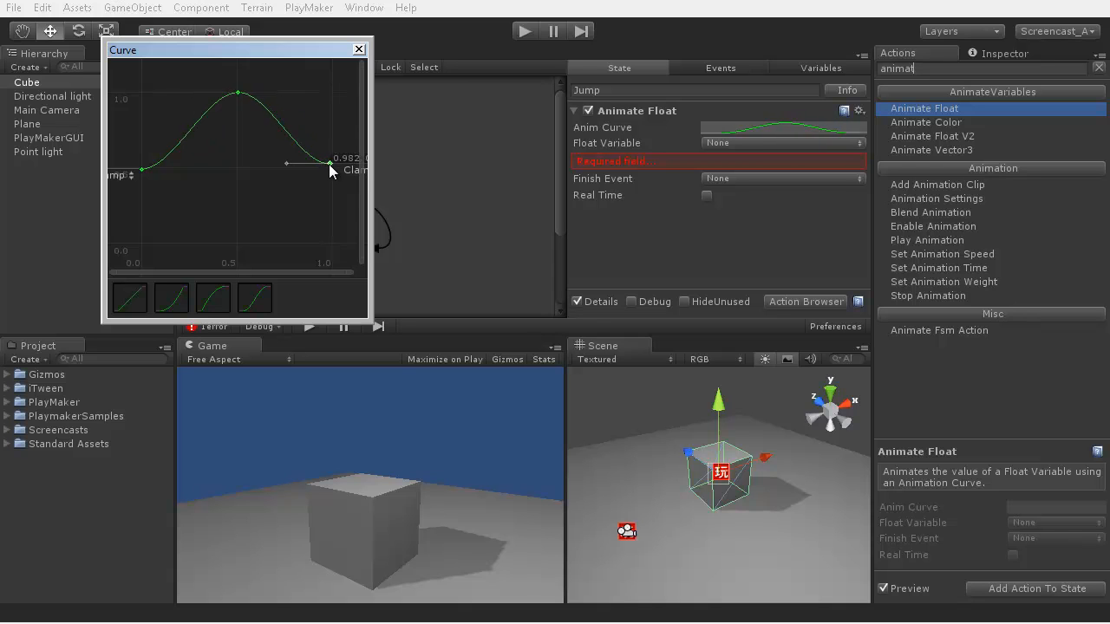
left_click(357, 49)
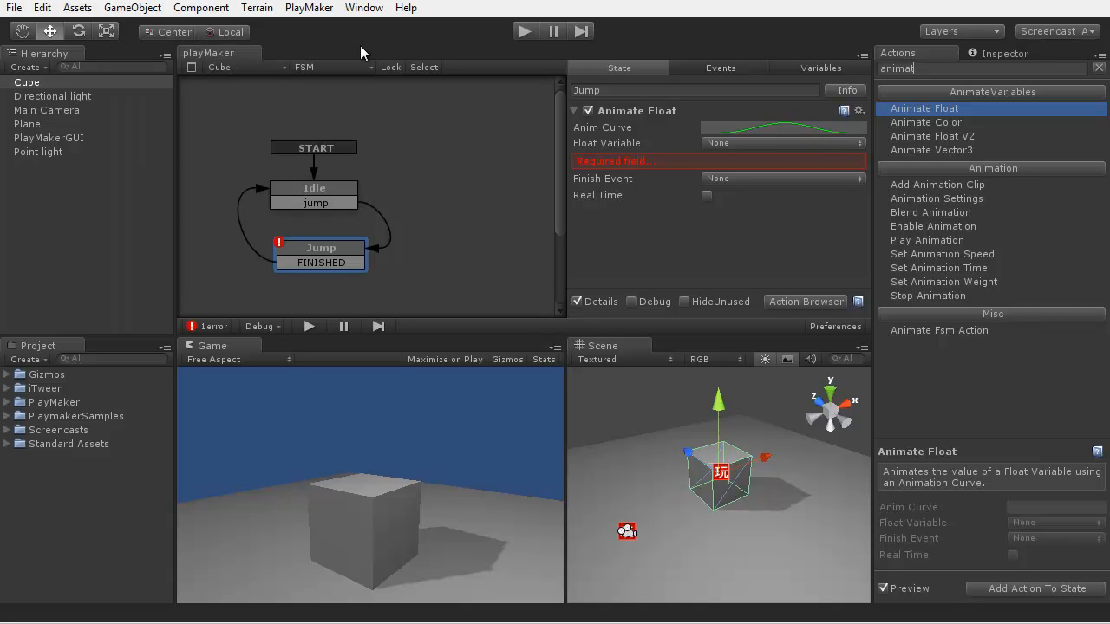
Step: Create float variable height, animate it, and send FINISHED when the animation ends
left_click(820, 67)
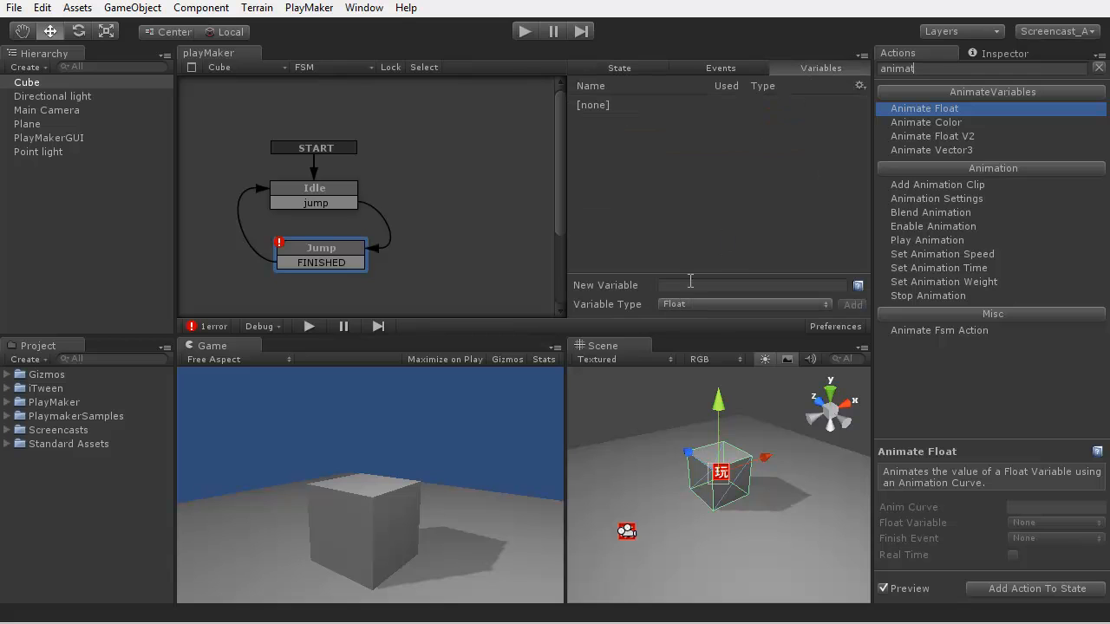
type("he9")
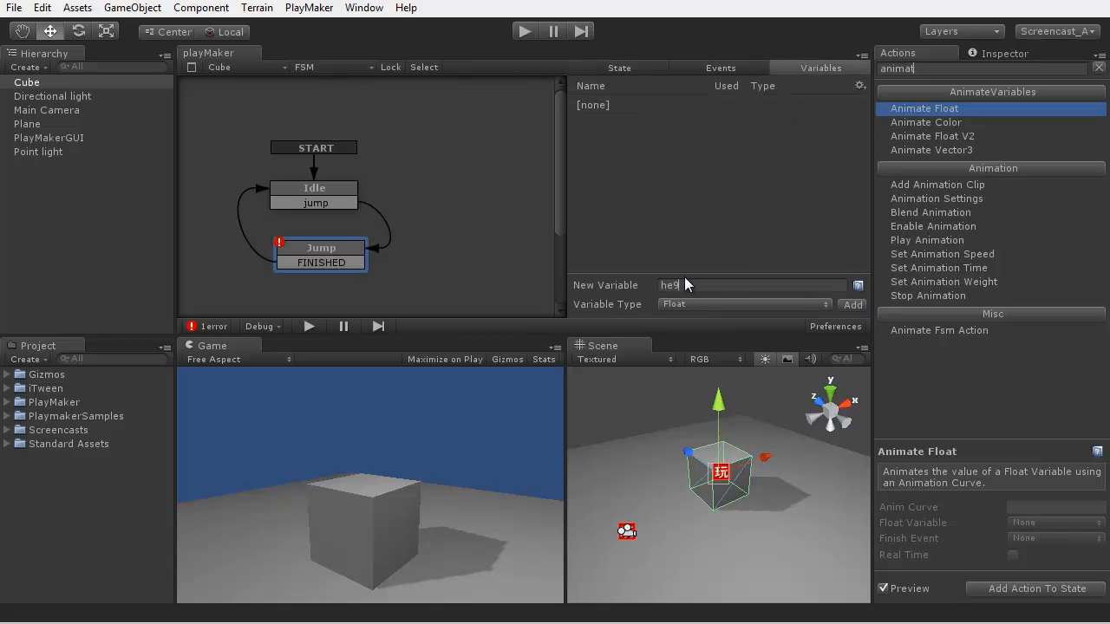
left_click(853, 305)
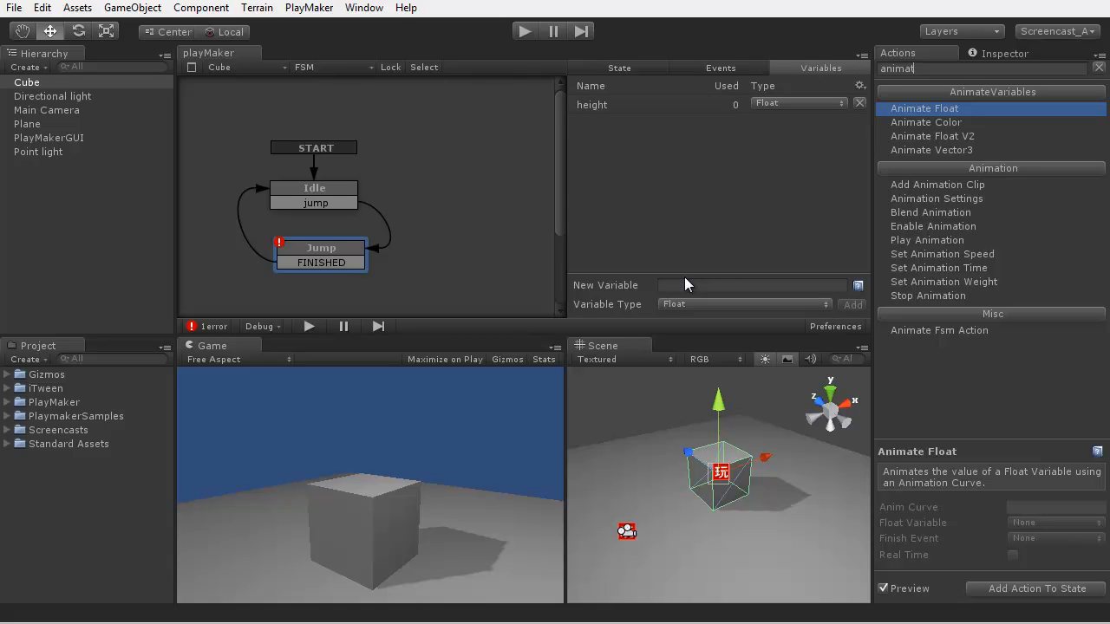
left_click(780, 142)
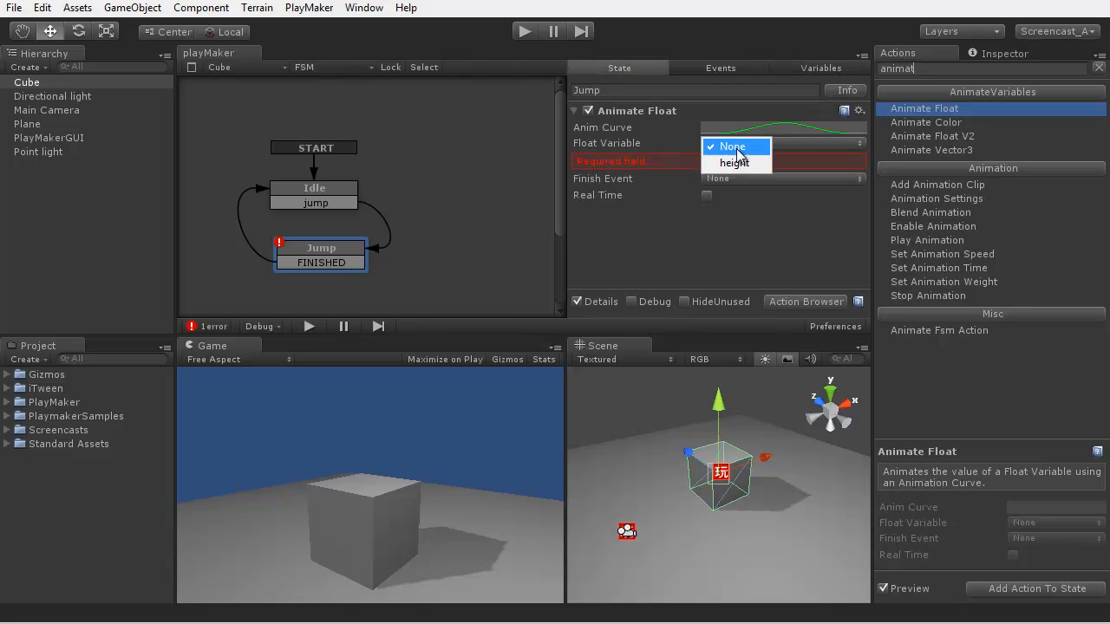
left_click(733, 163)
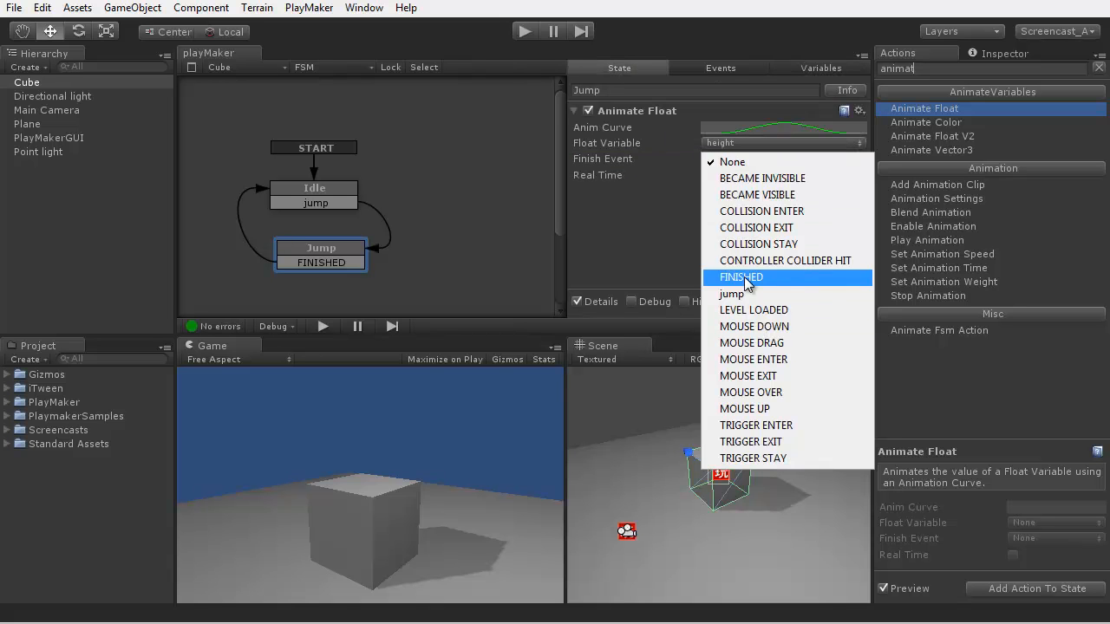
left_click(742, 277)
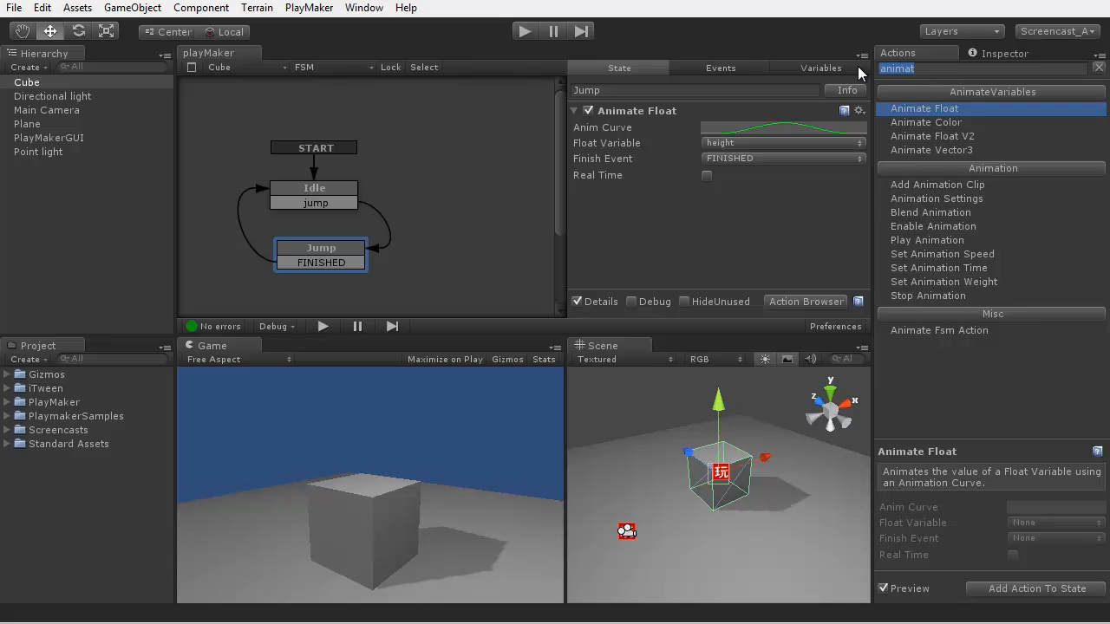
Step: Add a Set Position action driving the cube's Y position from height in Self space every frame
type("set pos")
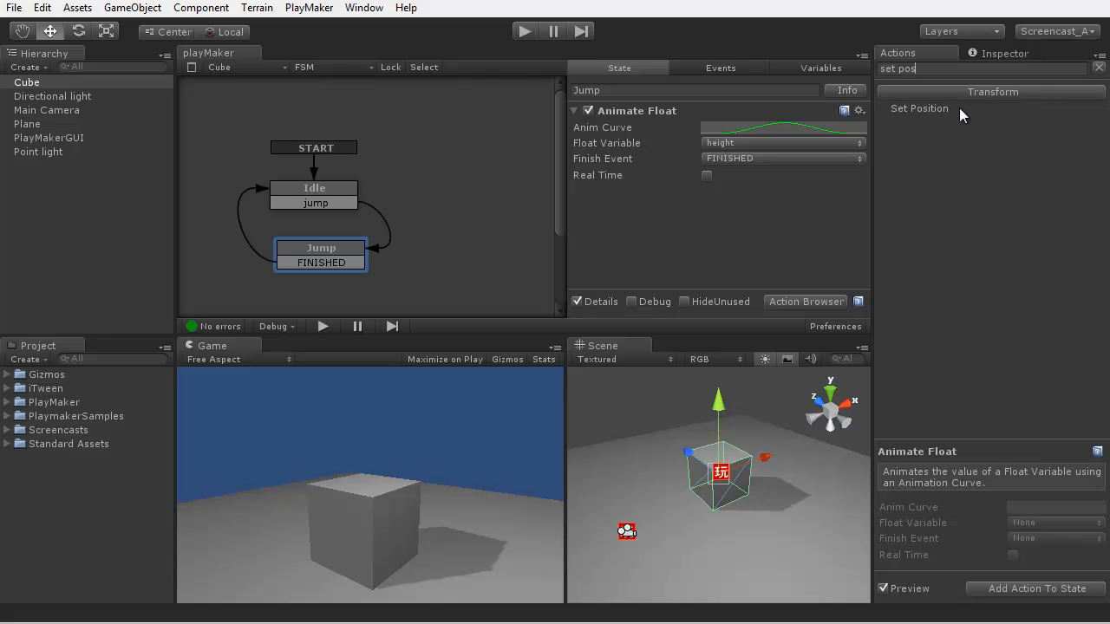
left_click(919, 107)
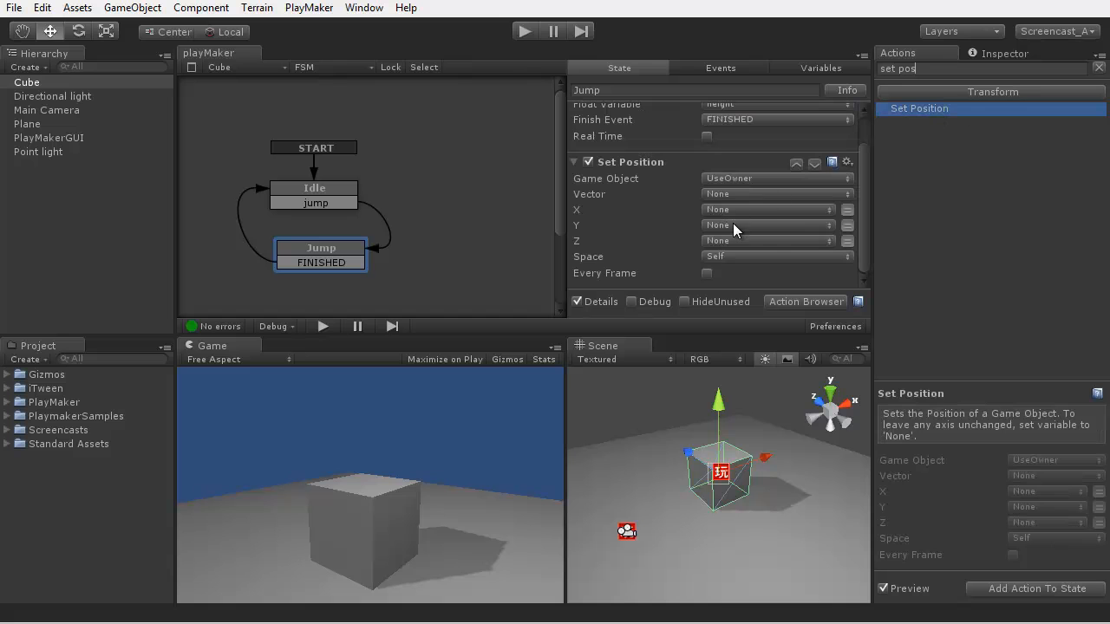
left_click(766, 225)
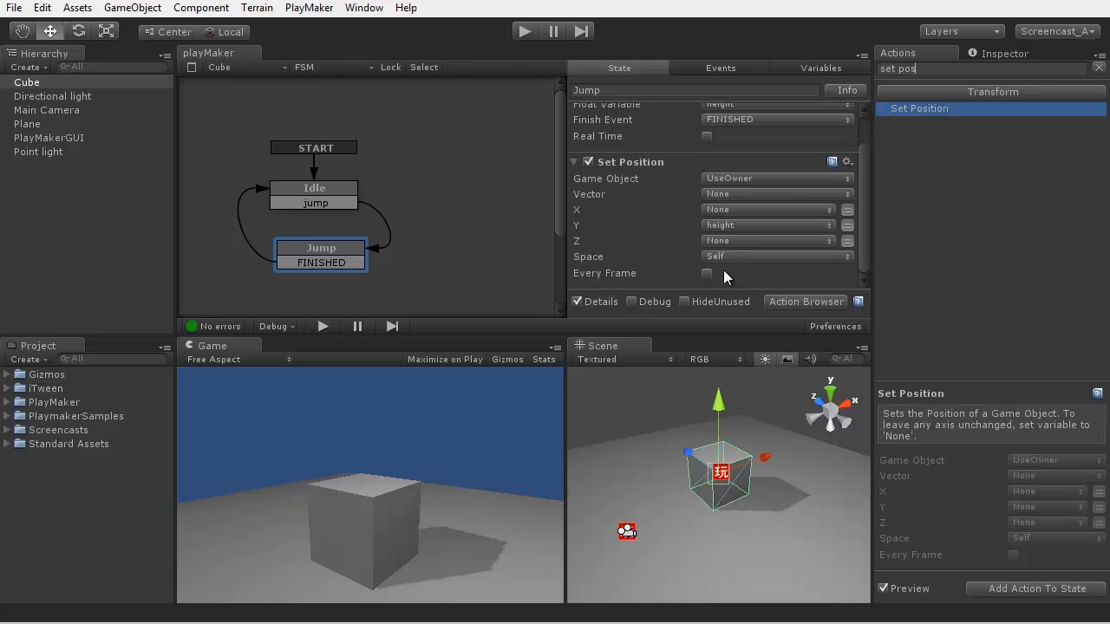
mouse_move(707, 263)
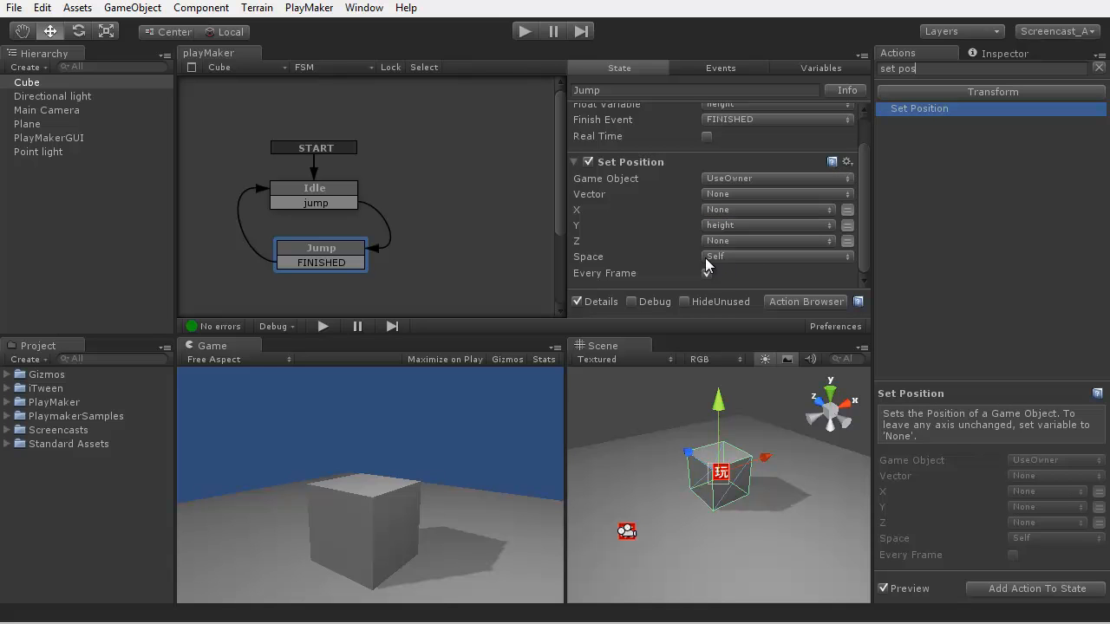
left_click(707, 274)
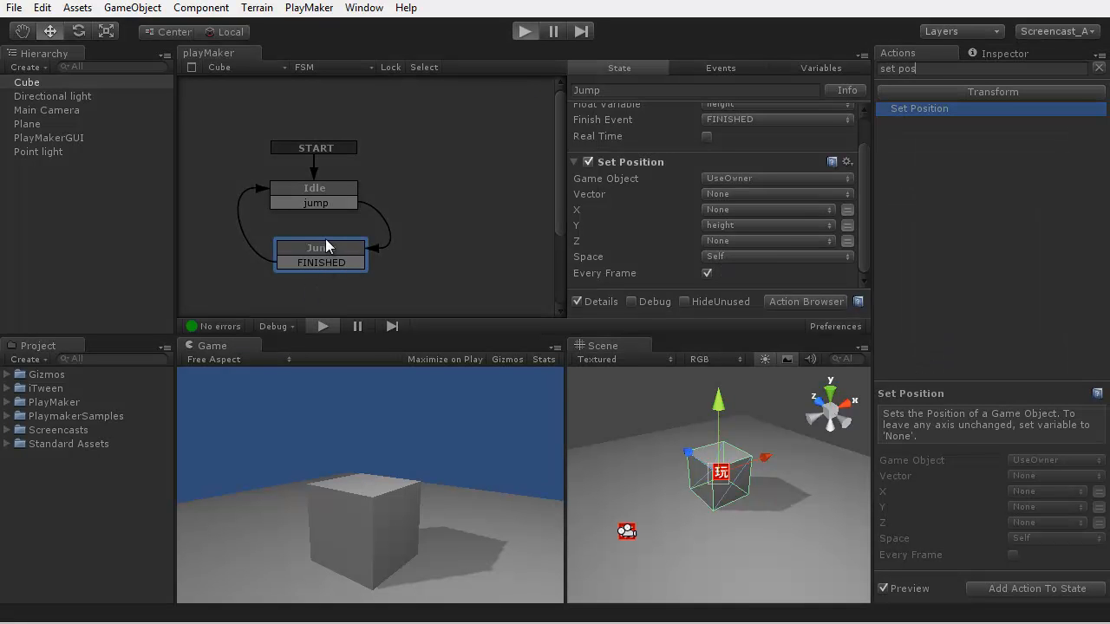
left_click(523, 31)
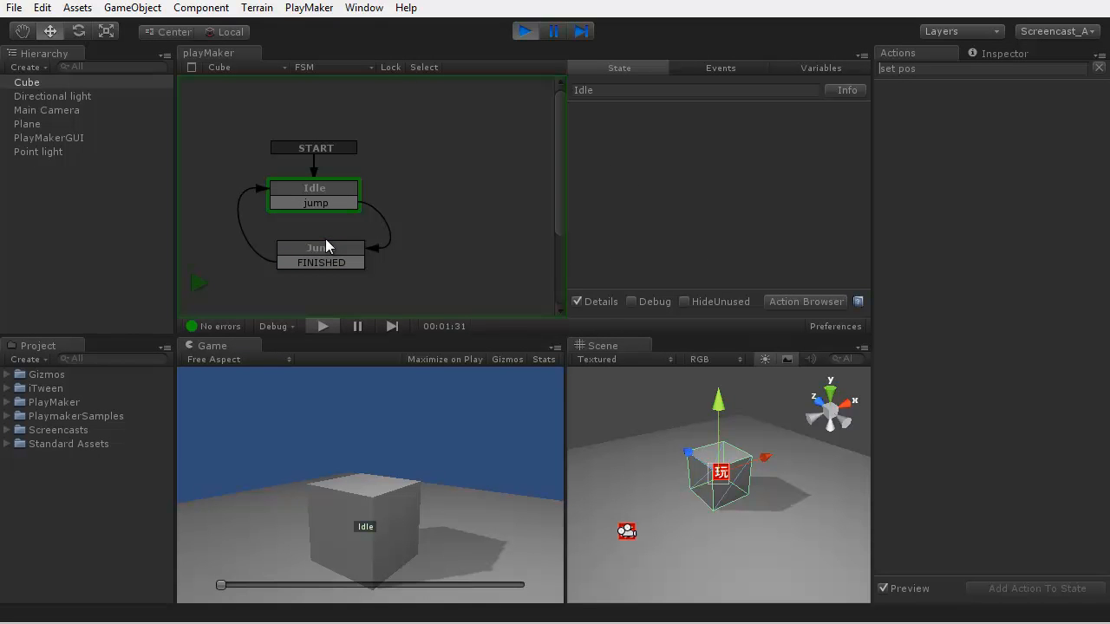
left_click(321, 249)
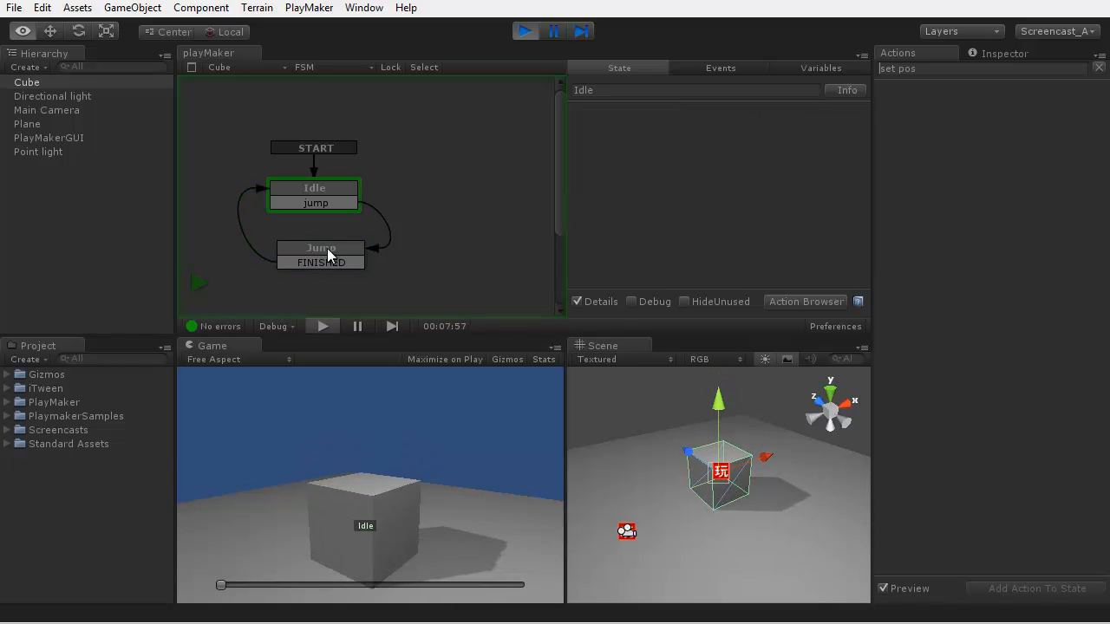
left_click(319, 249)
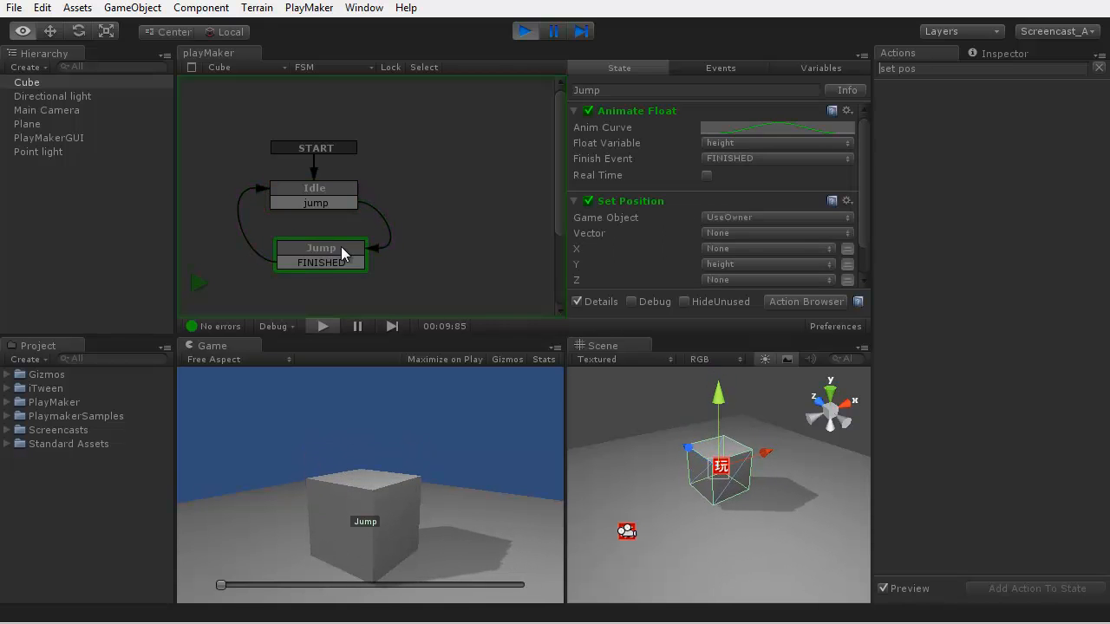
left_click(524, 31)
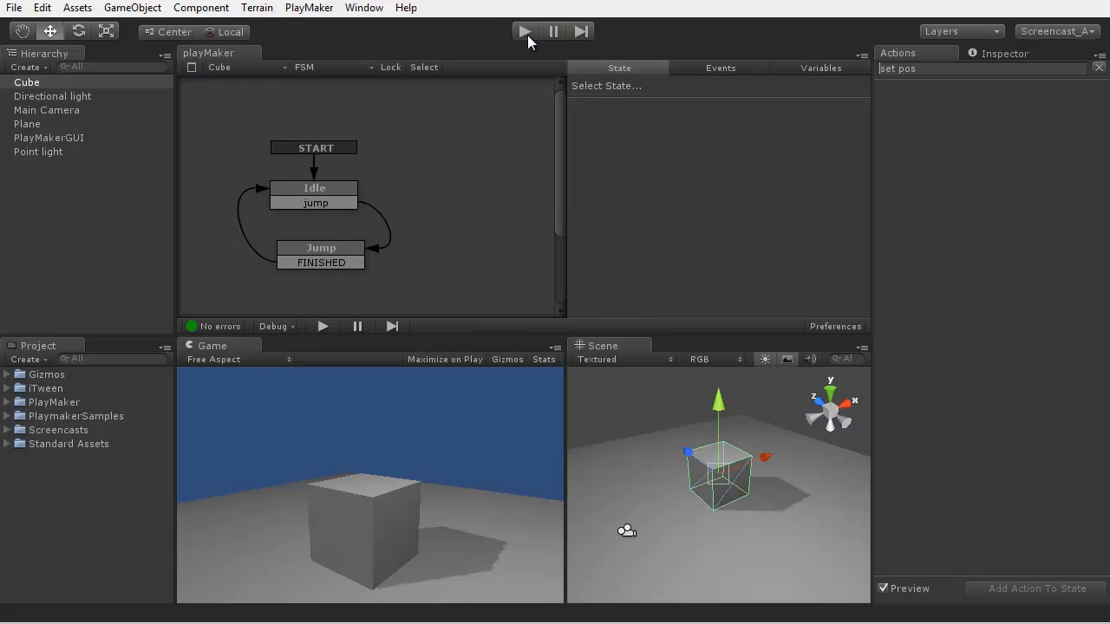
left_click(46, 111)
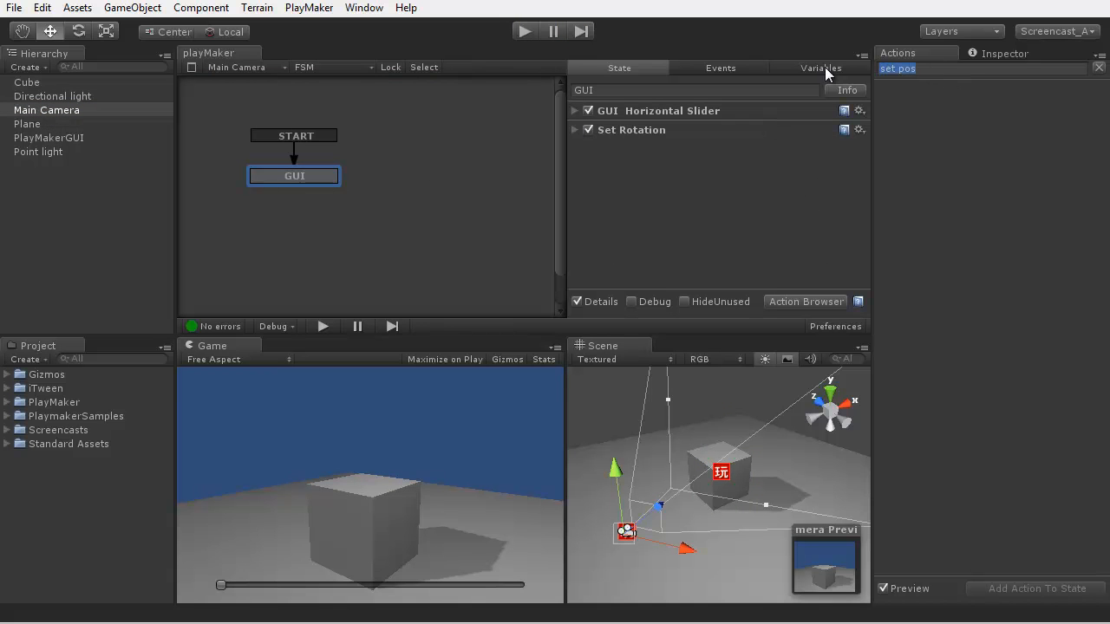
Step: Add a GUI Button action at Left/Top 0.1 with text JUMP! to the camera's GUI state
type("button")
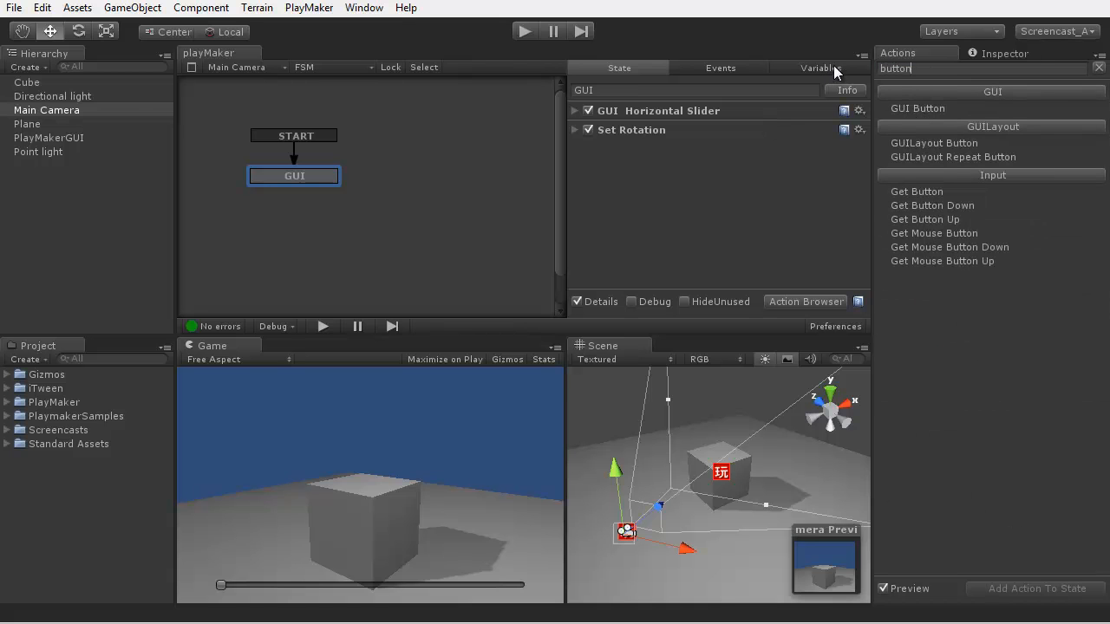
left_click(918, 107)
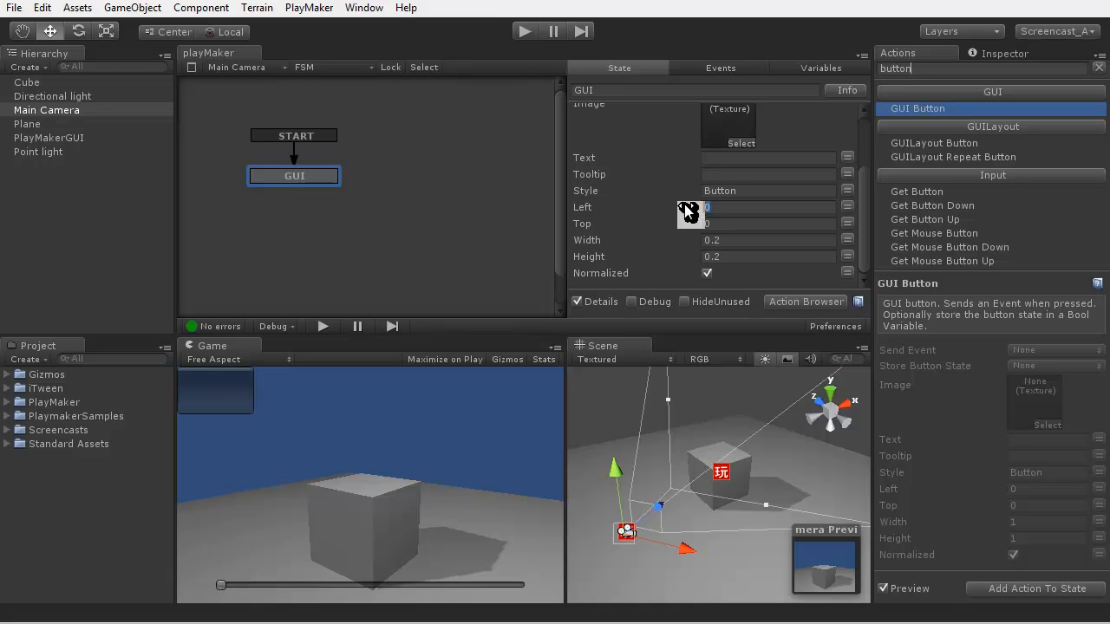
type("0.1")
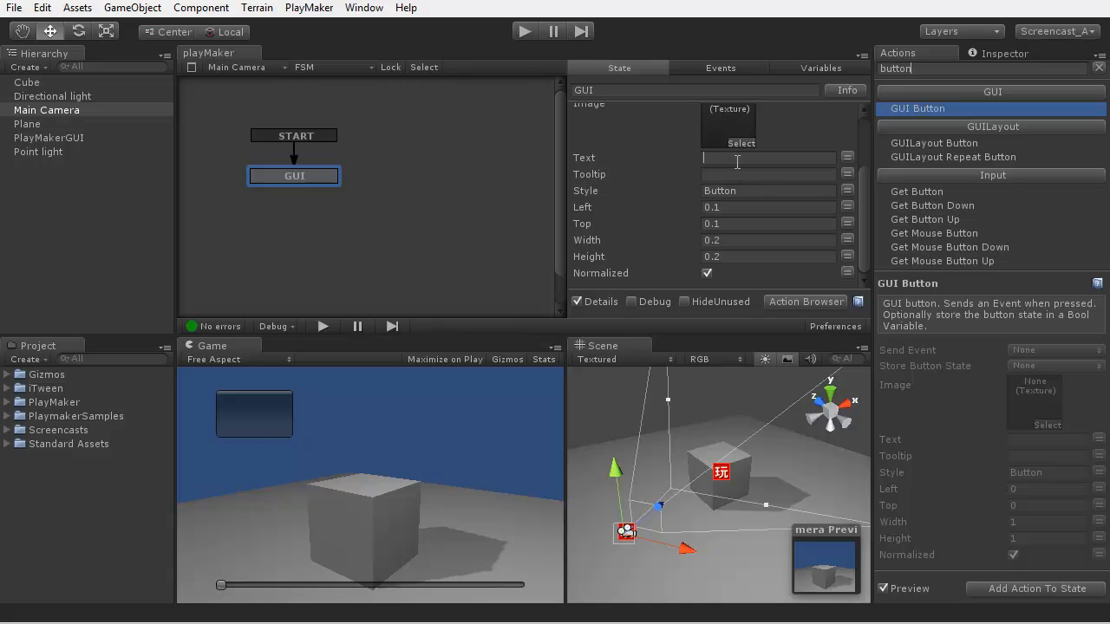
type("JUMP")
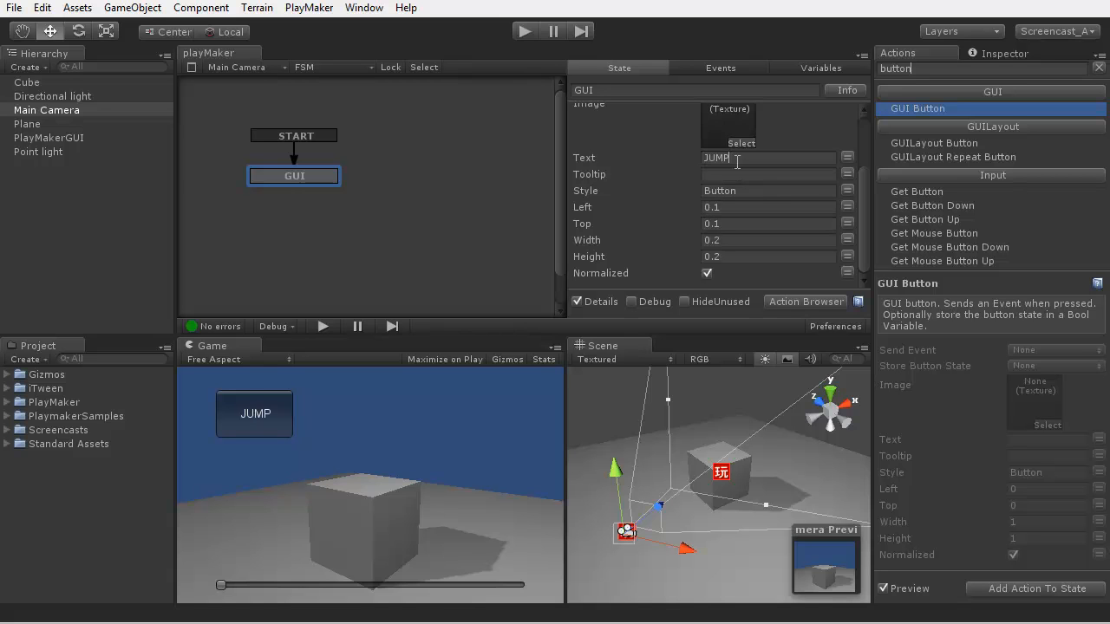
type("!")
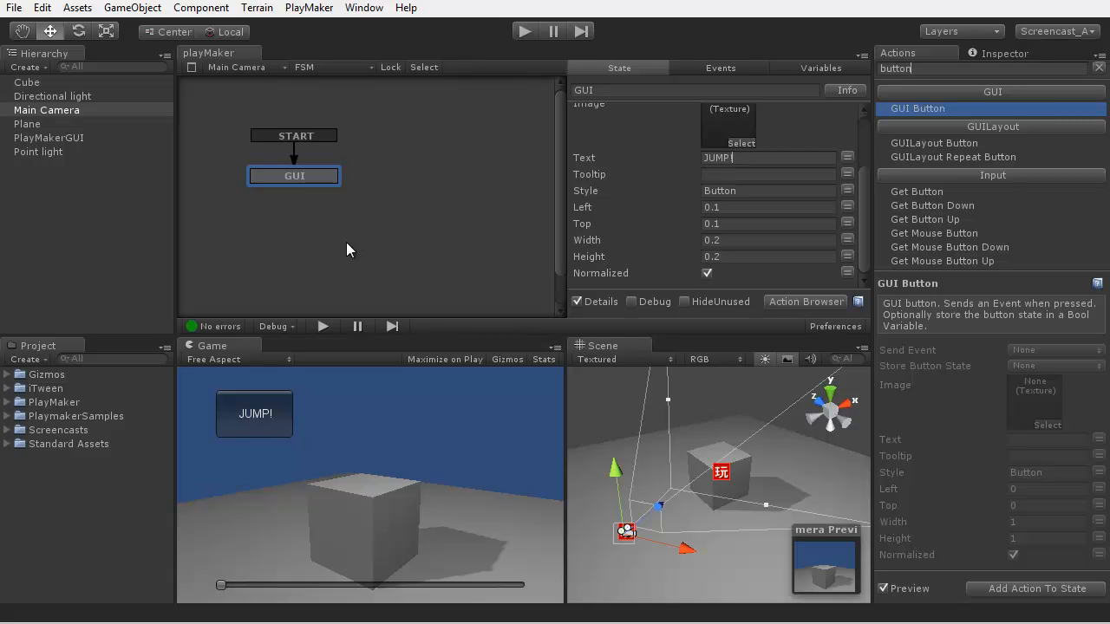
Step: Create a jump event in the FSM's Events list
left_click(721, 68)
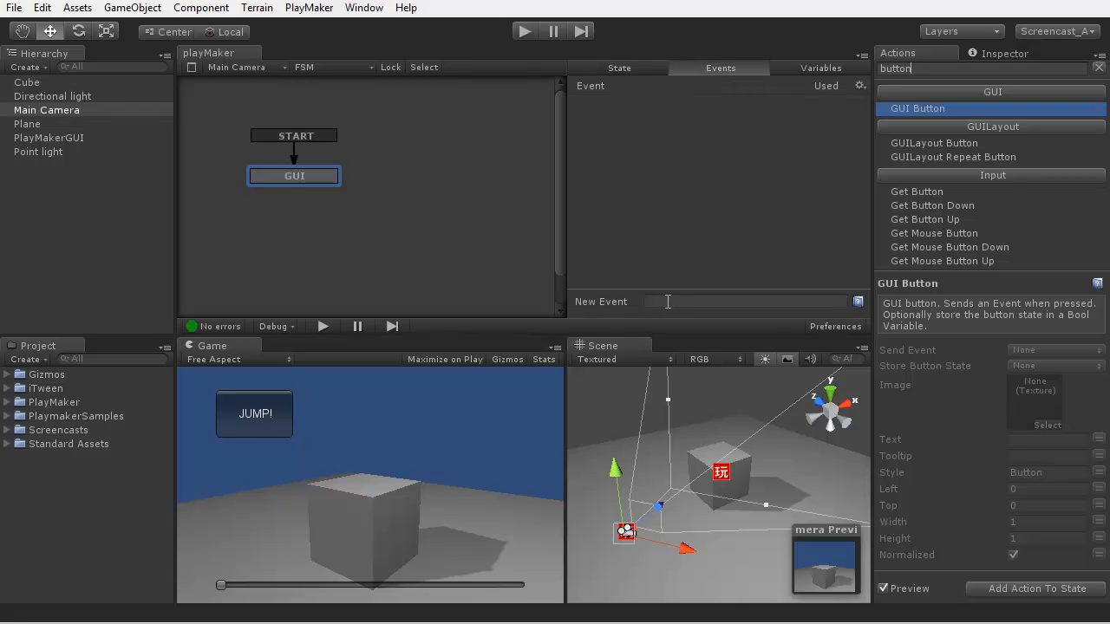
type("jump")
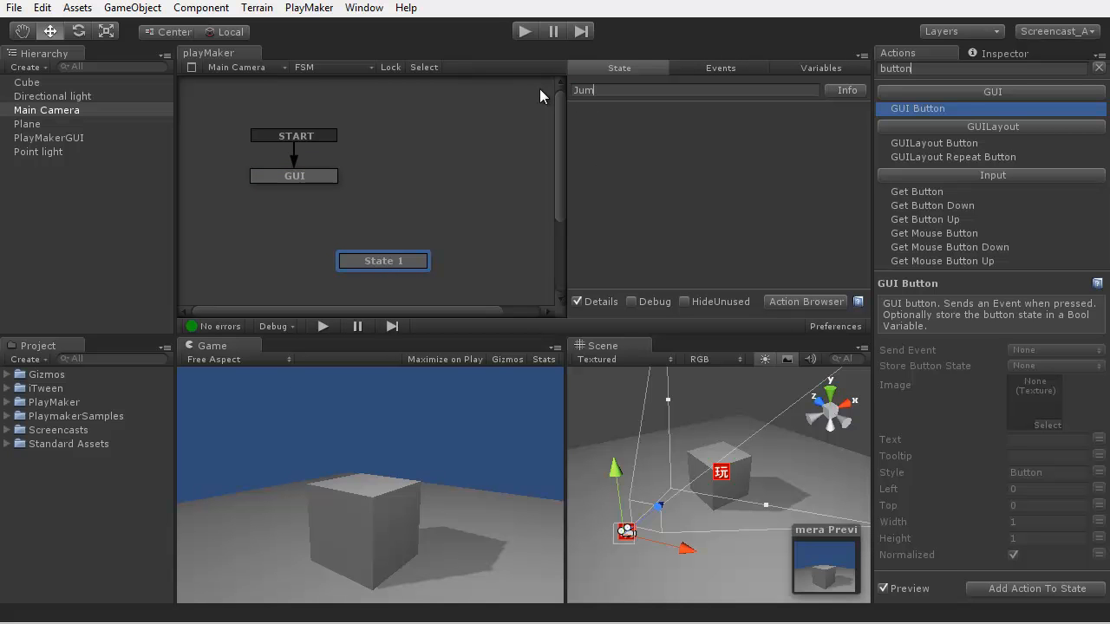
Step: Add a jump transition from GUI to a Jump state that broadcasts the jump event
right_click(295, 177)
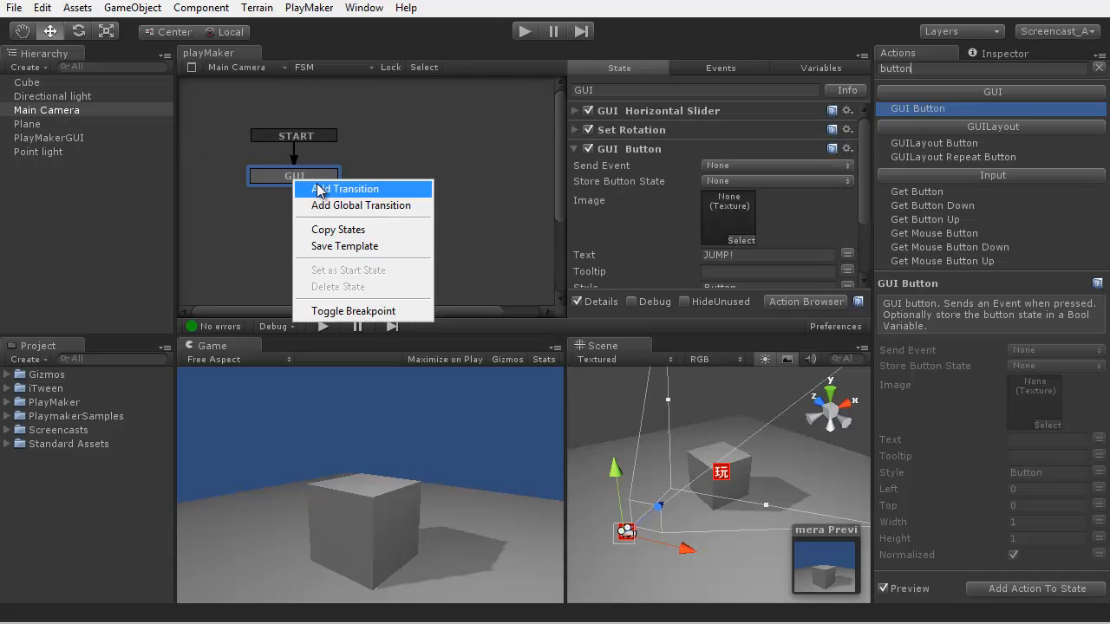
left_click(347, 187)
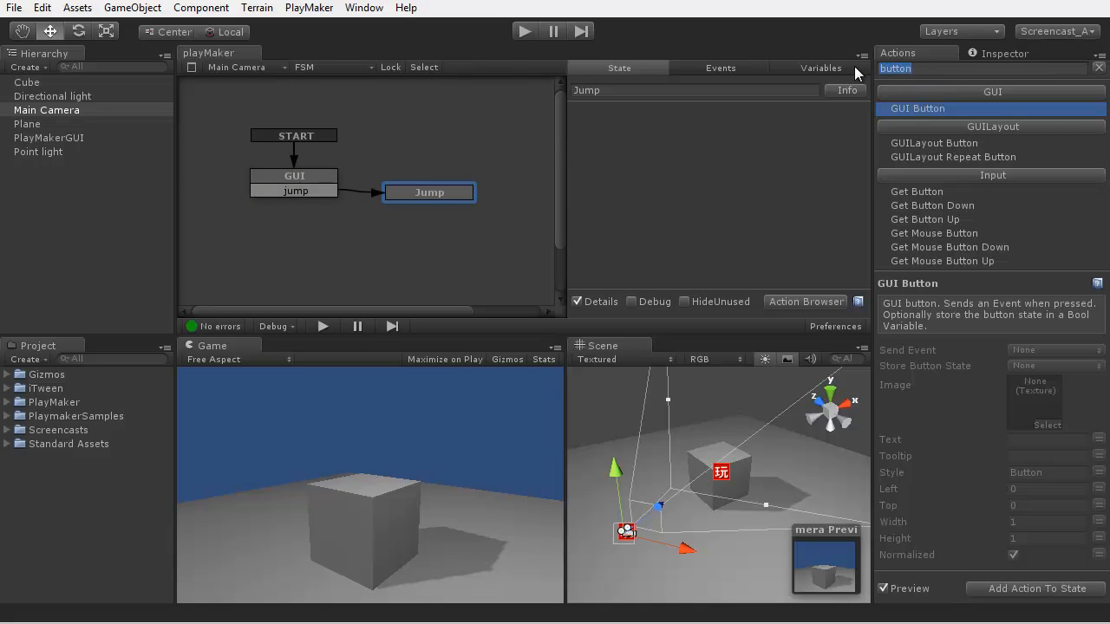
type("broad")
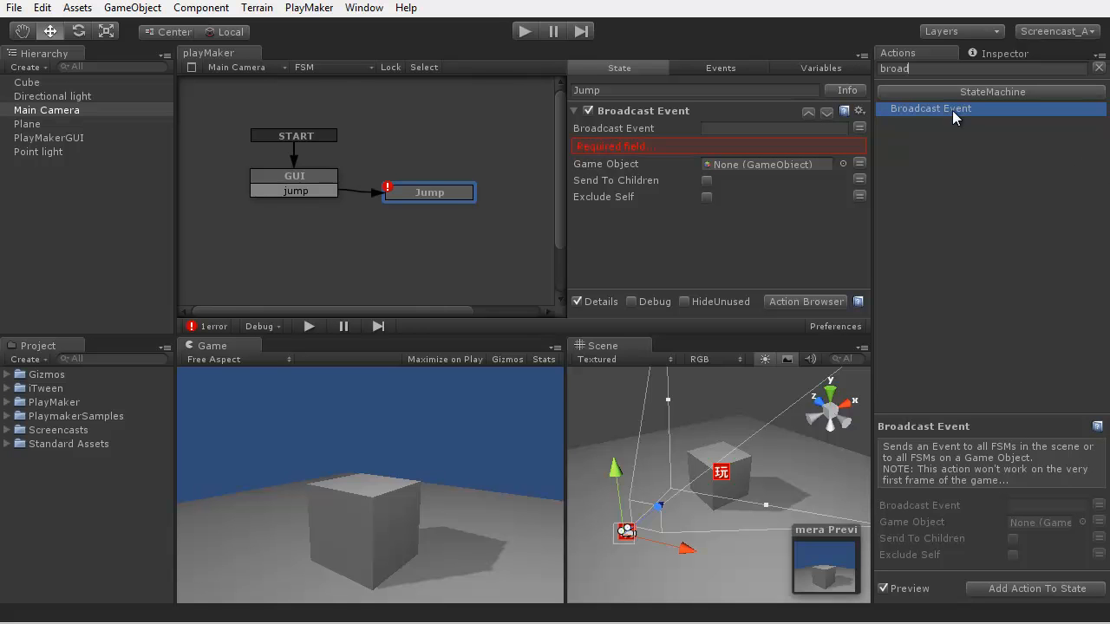
left_click(762, 128)
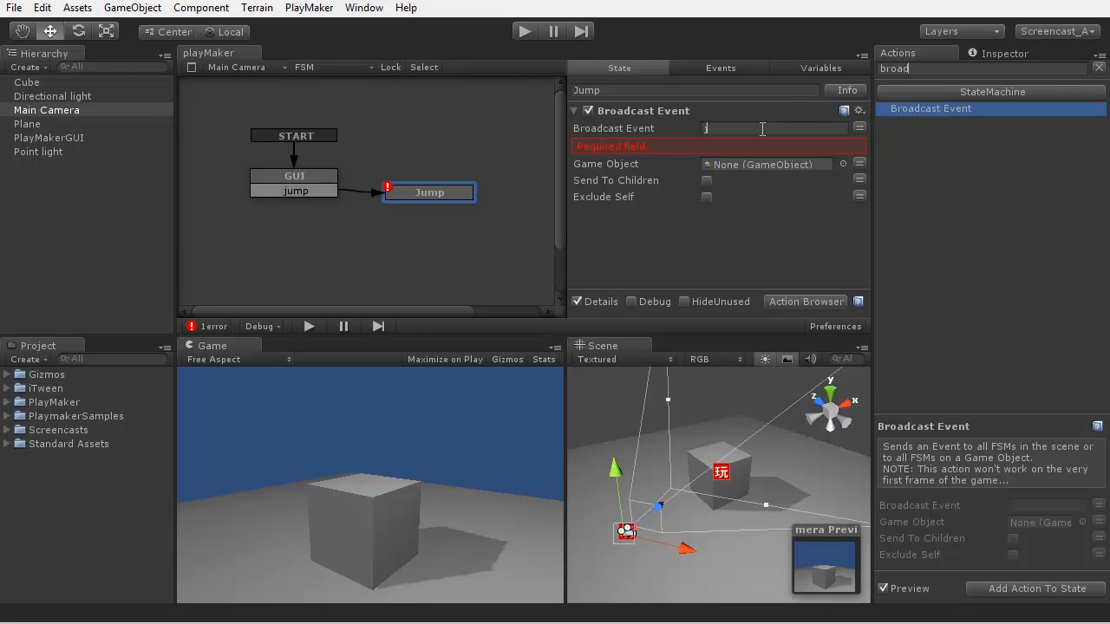
type("jump")
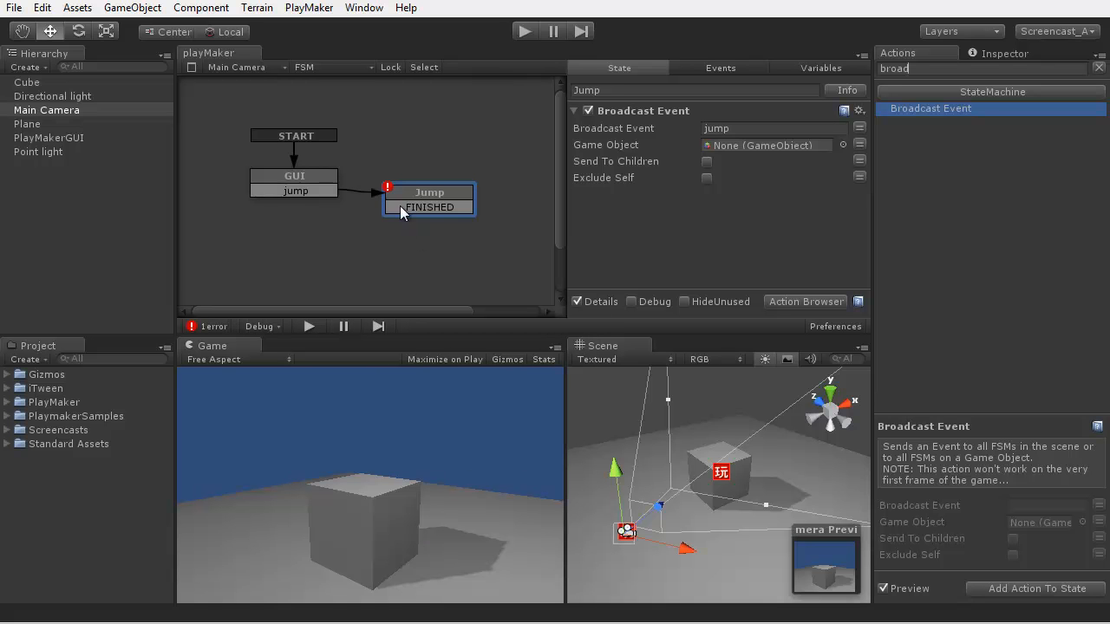
Step: Route Jump's FINISHED transition back to the GUI state
left_click_drag(430, 191, 328, 232)
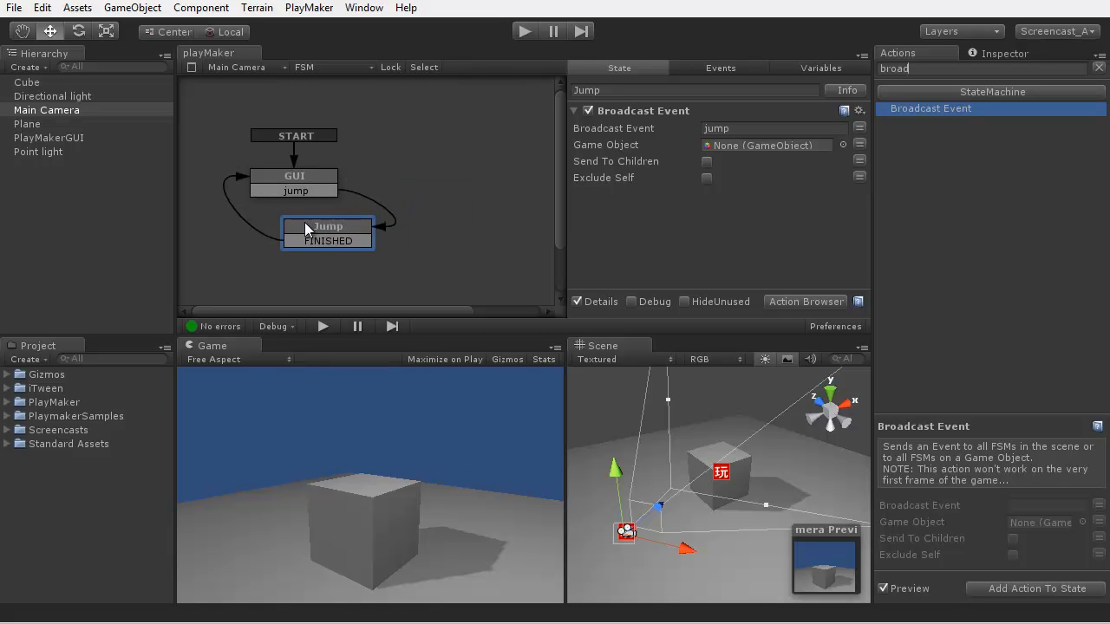
left_click(295, 182)
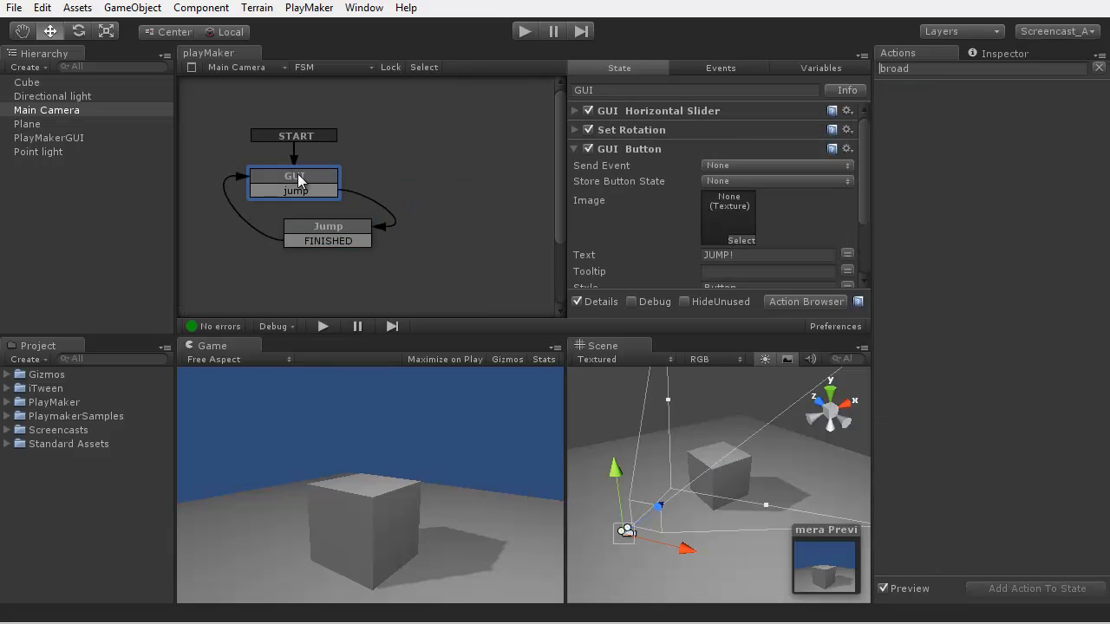
mouse_move(774, 163)
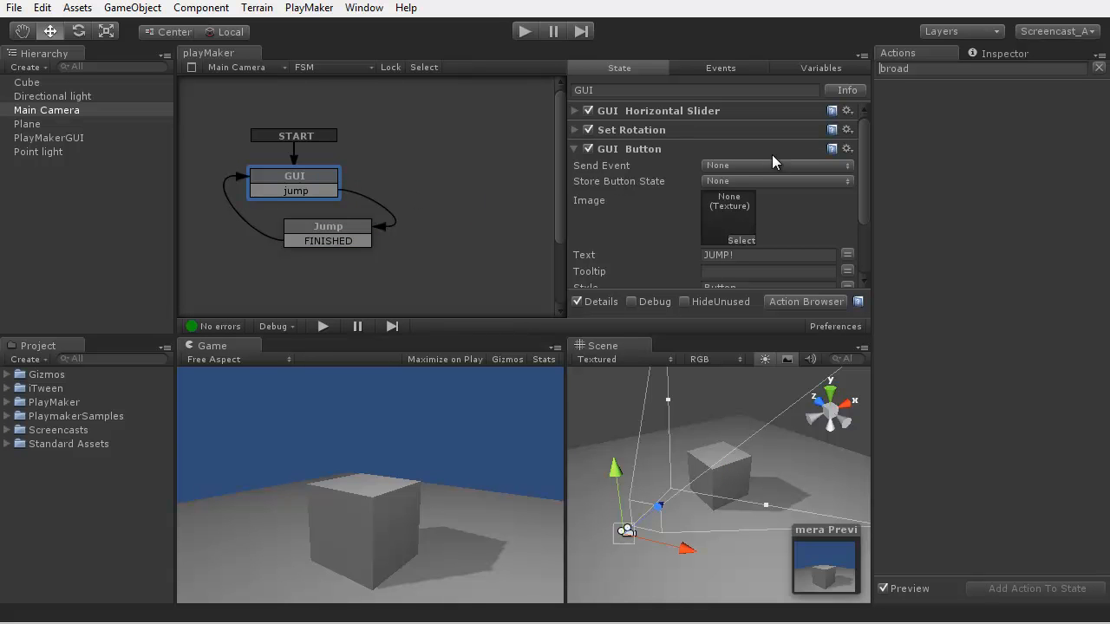
Step: Have the GUI Button action send the jump event and enter play mode
left_click(777, 165)
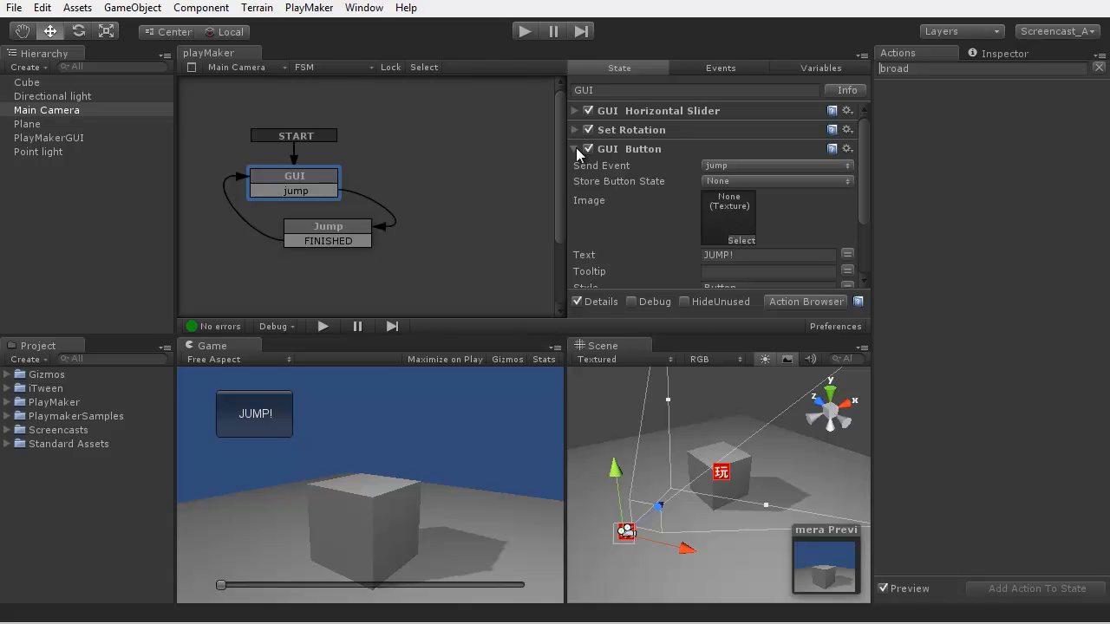
left_click(575, 149)
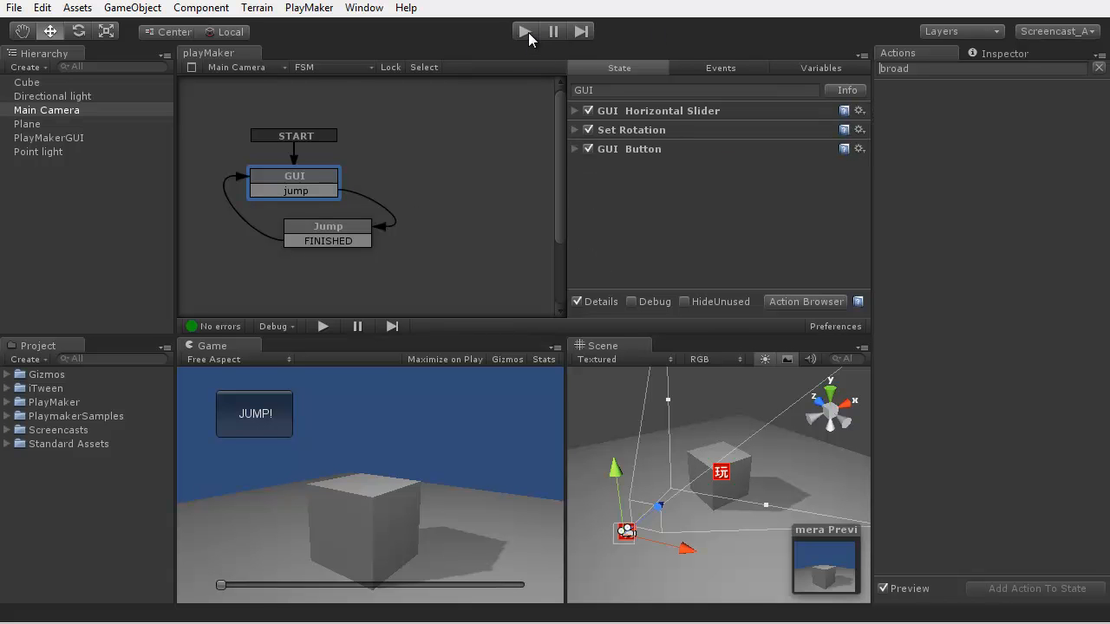
left_click(523, 31)
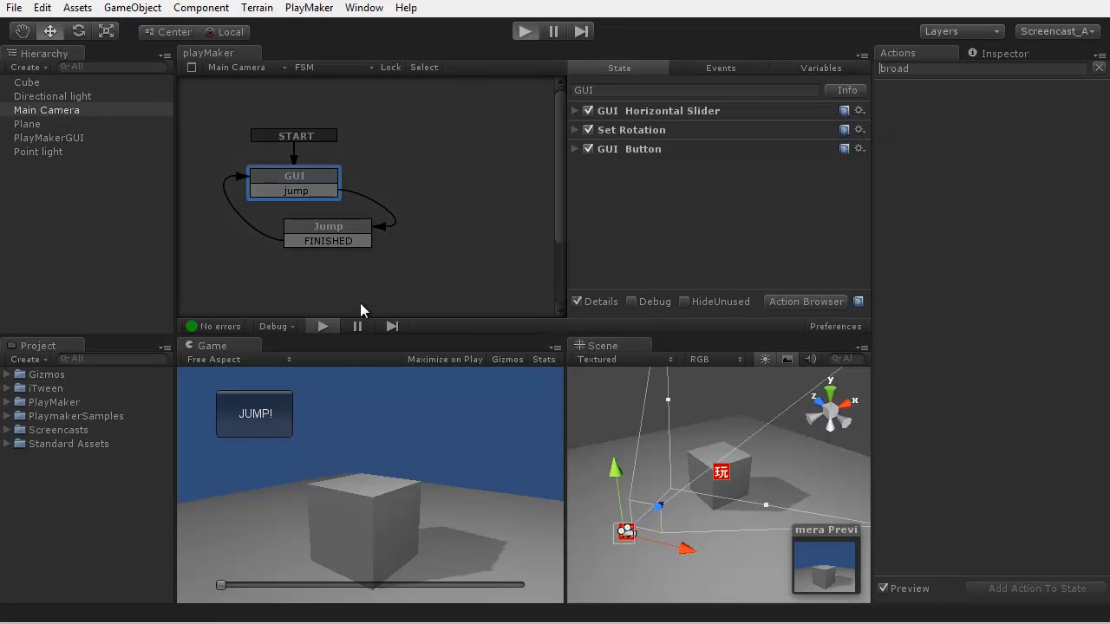
left_click(523, 31)
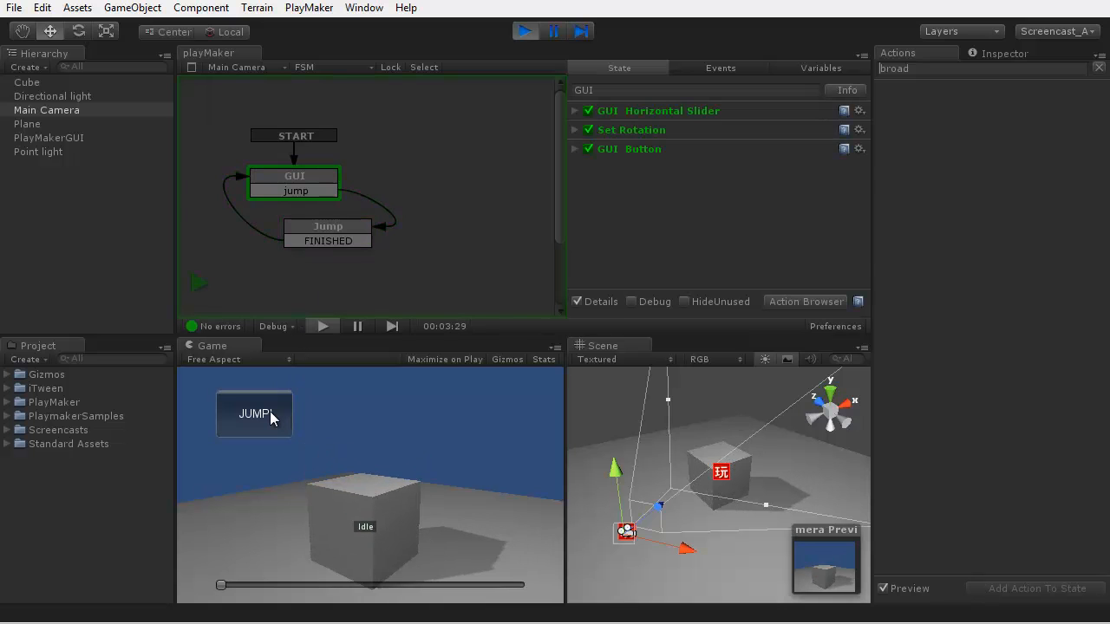
left_click(253, 413)
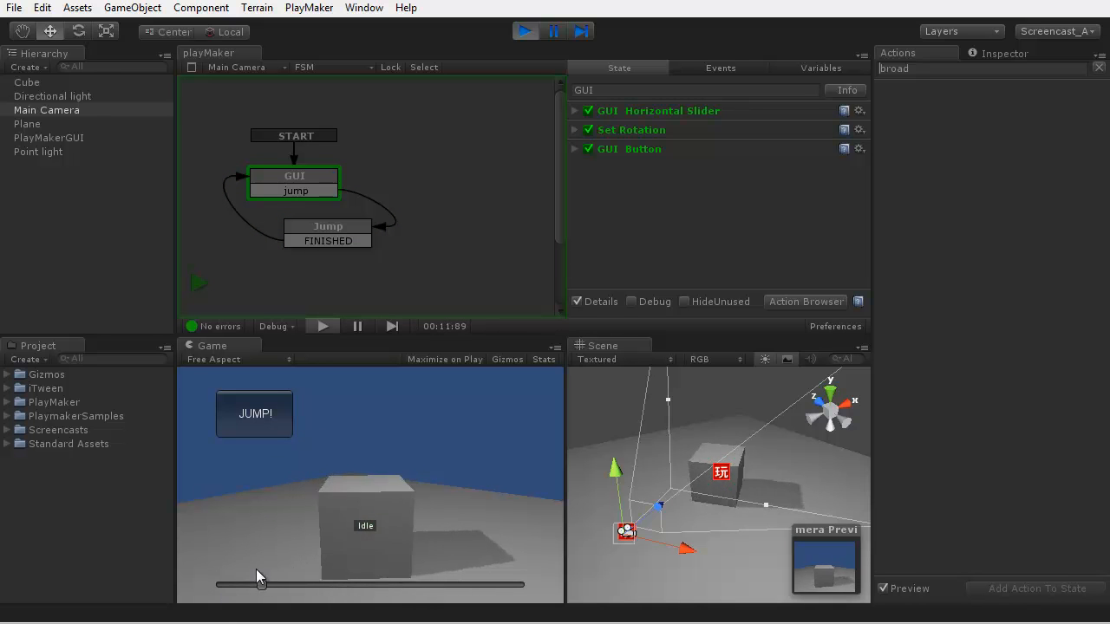
left_click(253, 412)
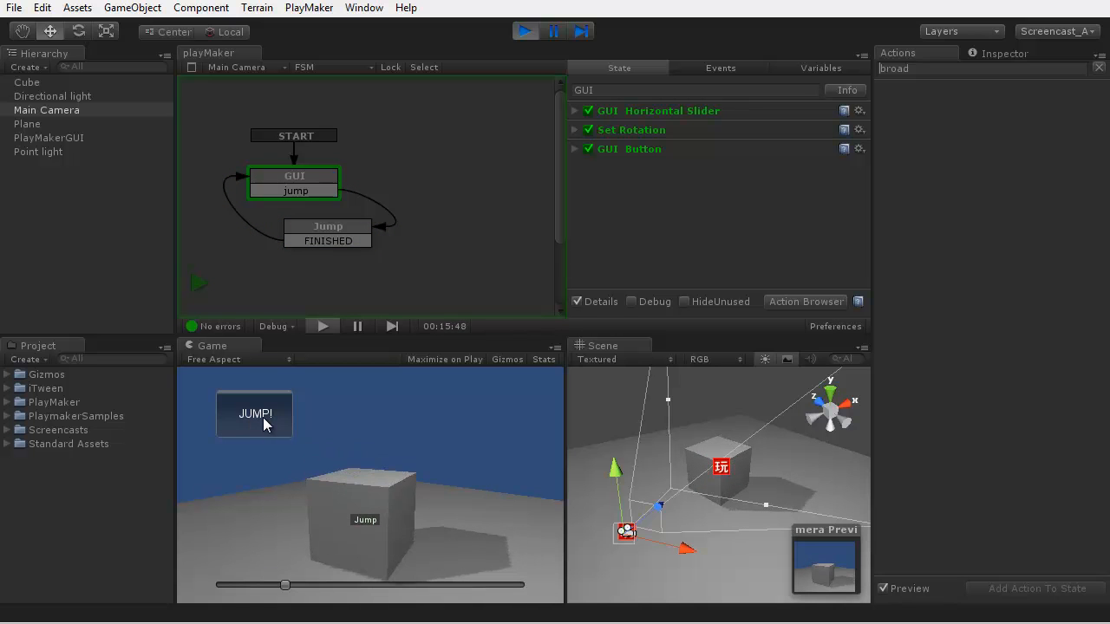
left_click(523, 31)
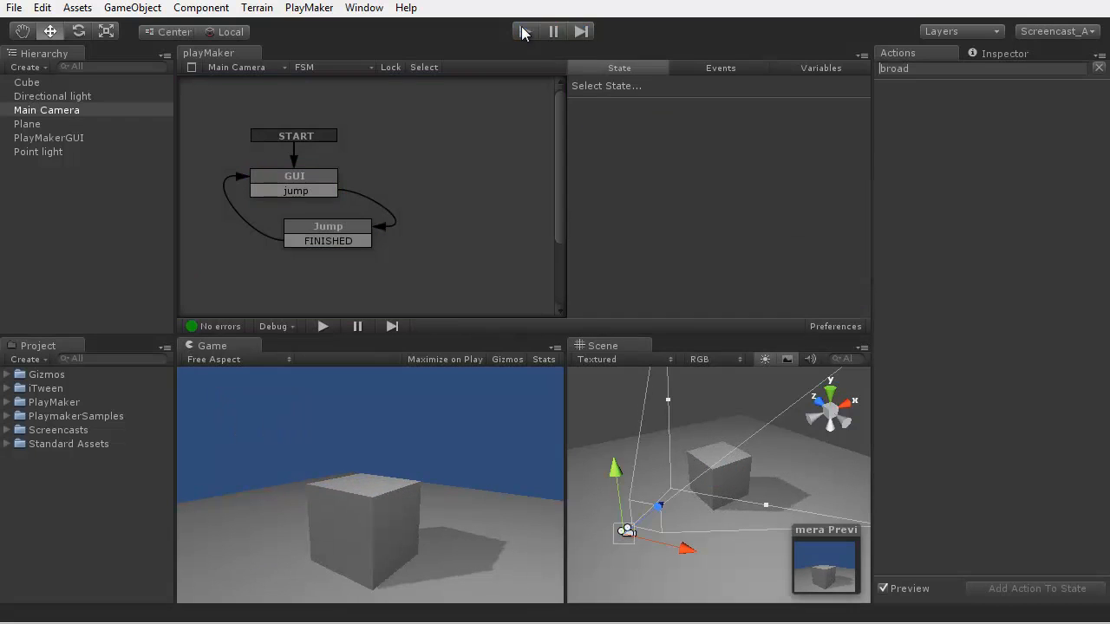